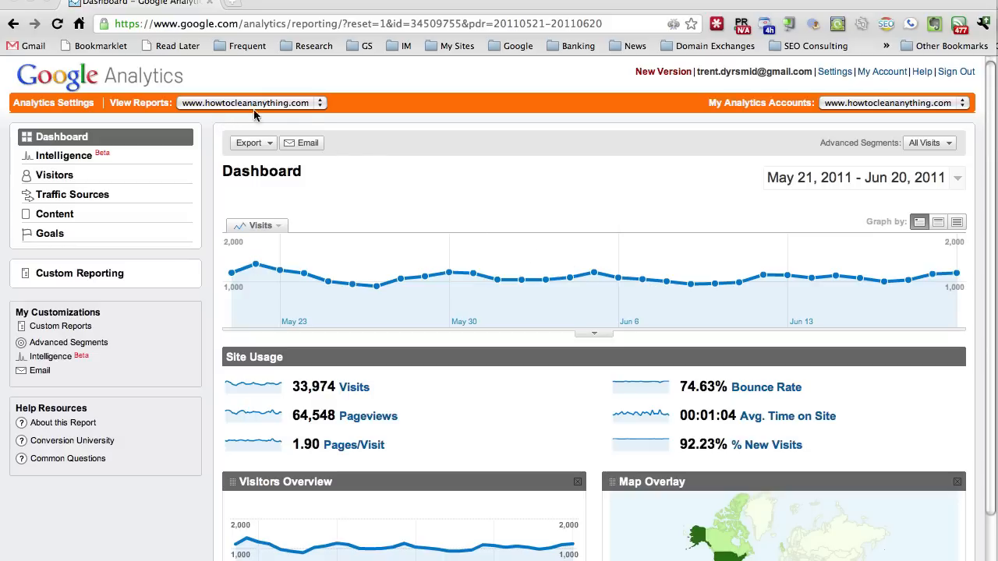
mouse_move(400, 170)
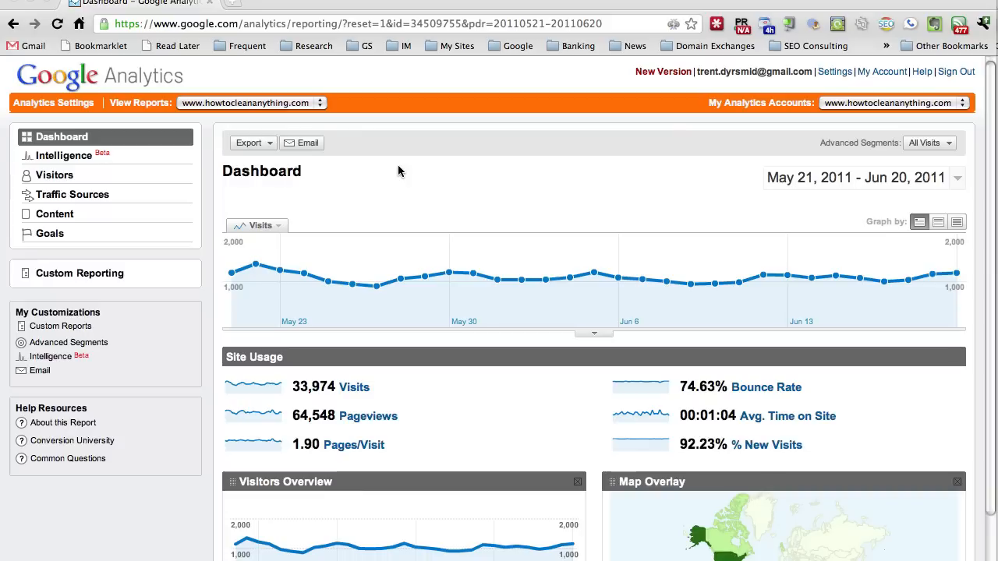
mouse_move(951, 286)
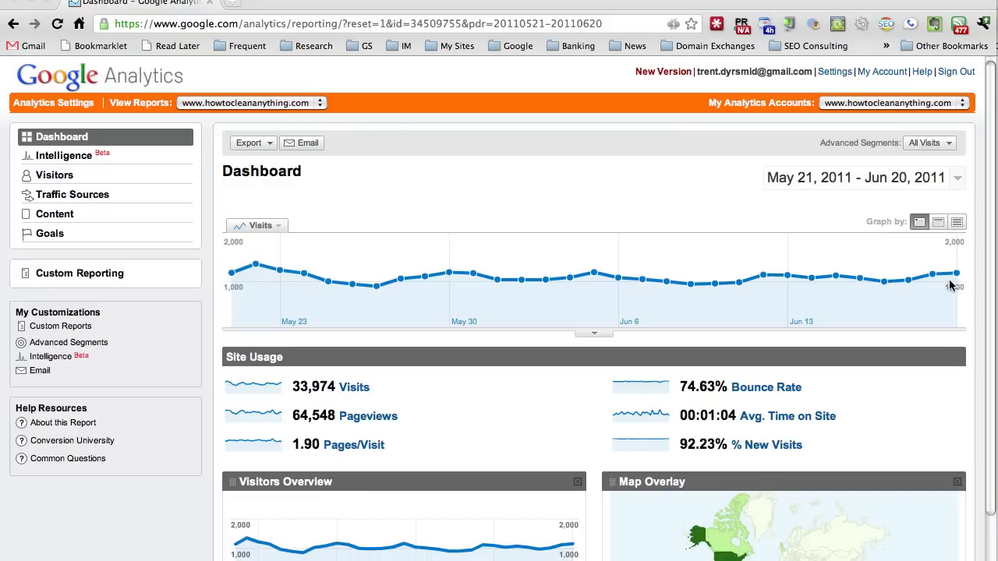
mouse_move(958, 279)
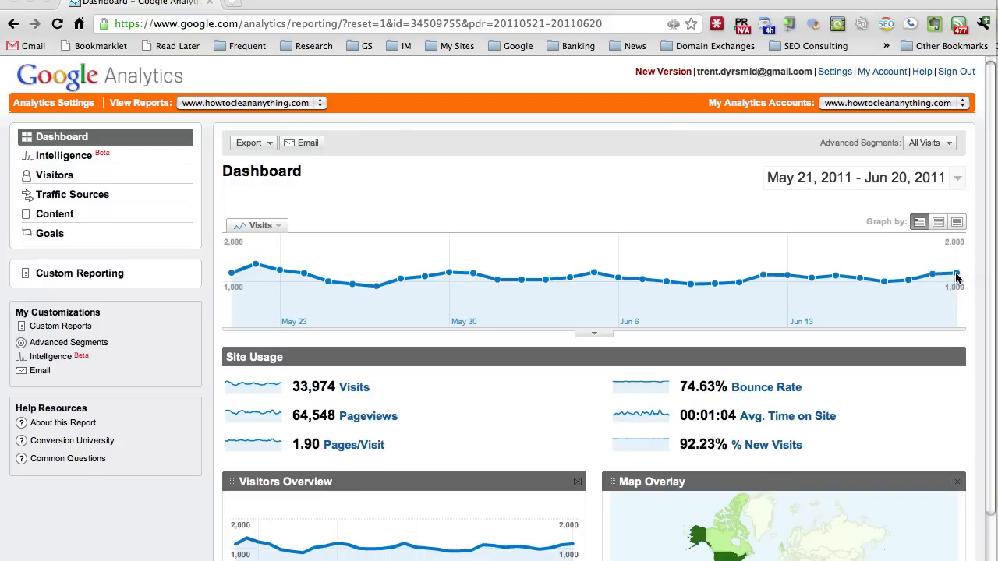
mouse_move(958, 275)
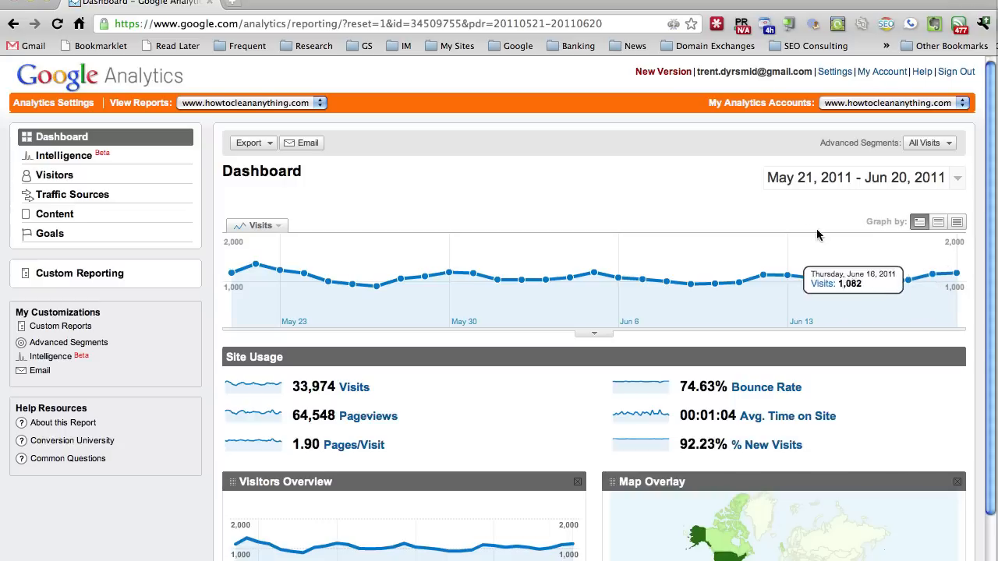
mouse_move(569, 276)
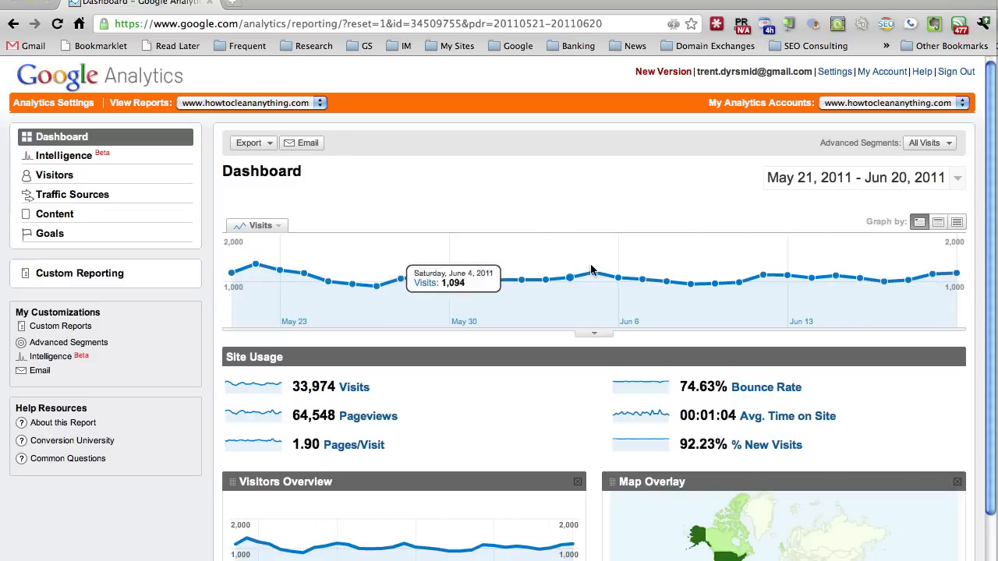
mouse_move(647, 275)
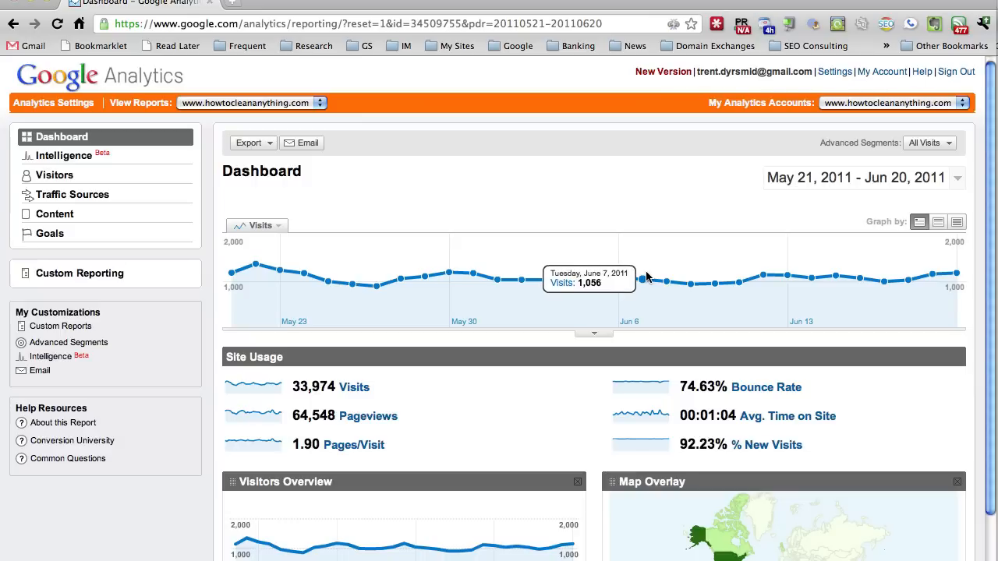
mouse_move(679, 347)
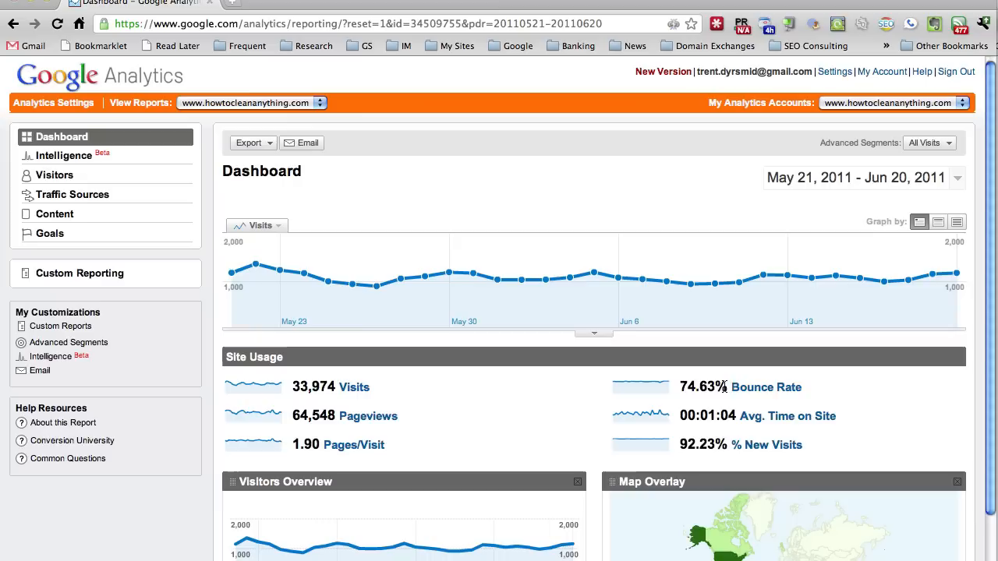
mouse_move(742, 406)
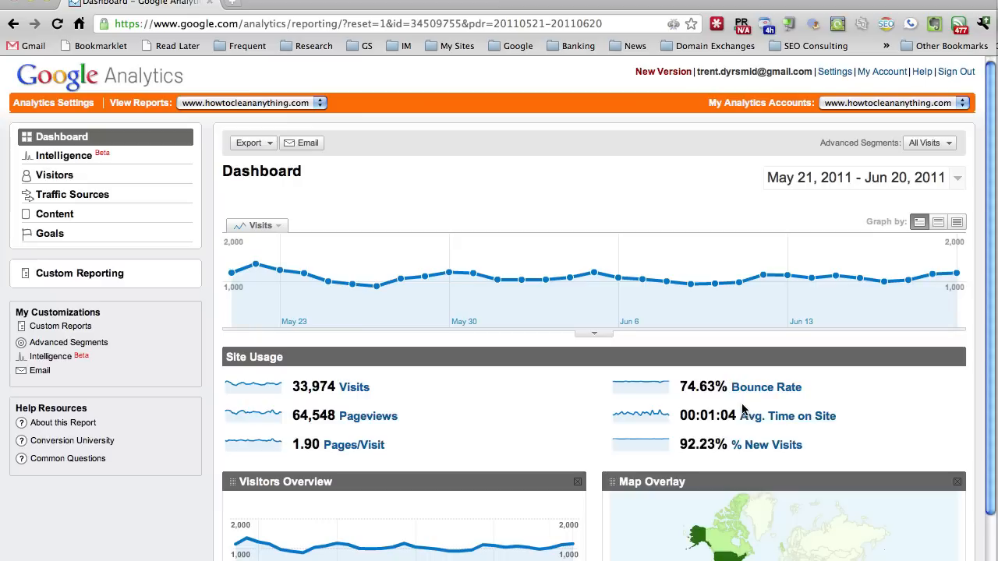
mouse_move(680, 390)
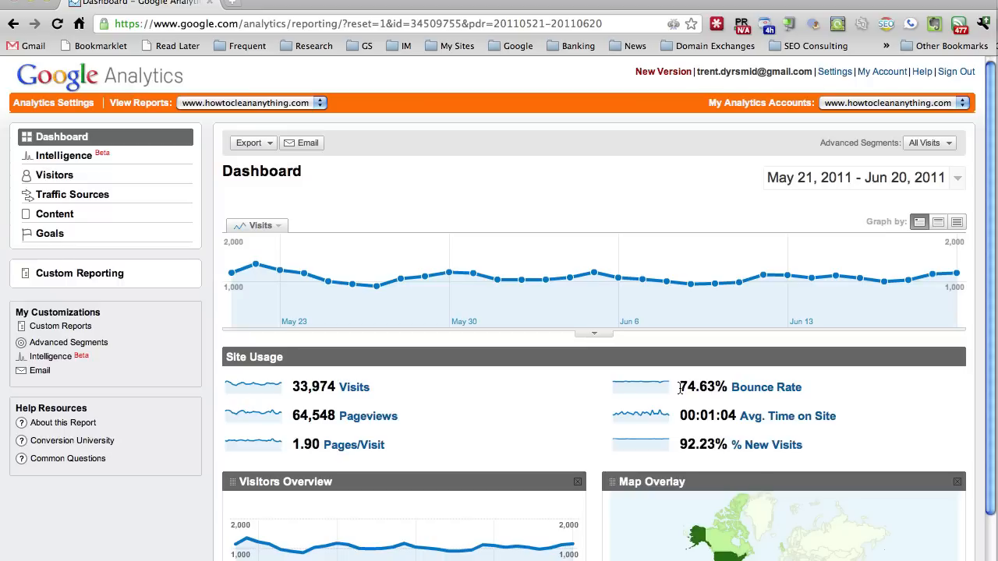
mouse_move(684, 388)
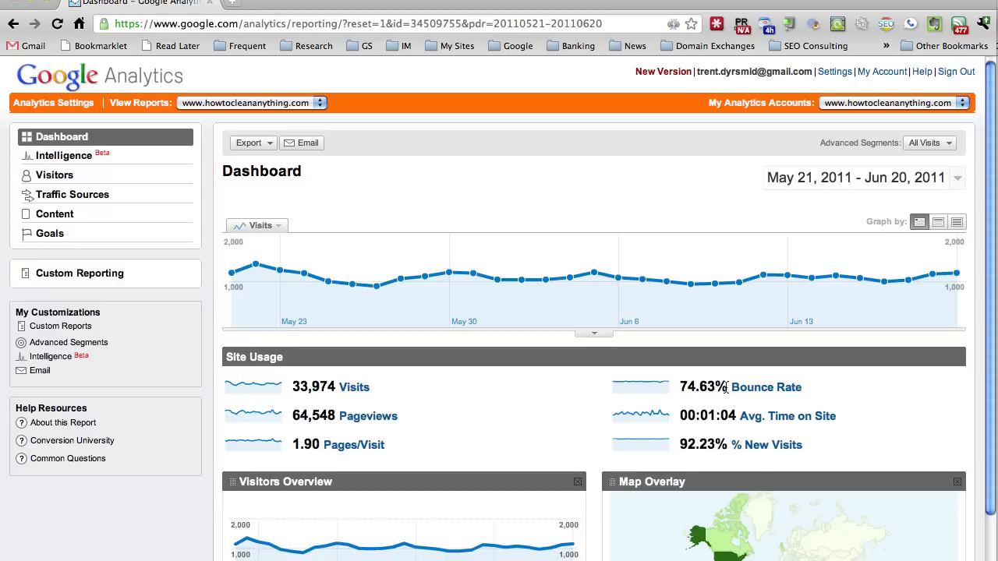
- Go via Traffic Sources to the Keywords report: 23,006 search visits from 12,609 keywords
double_click(702, 387)
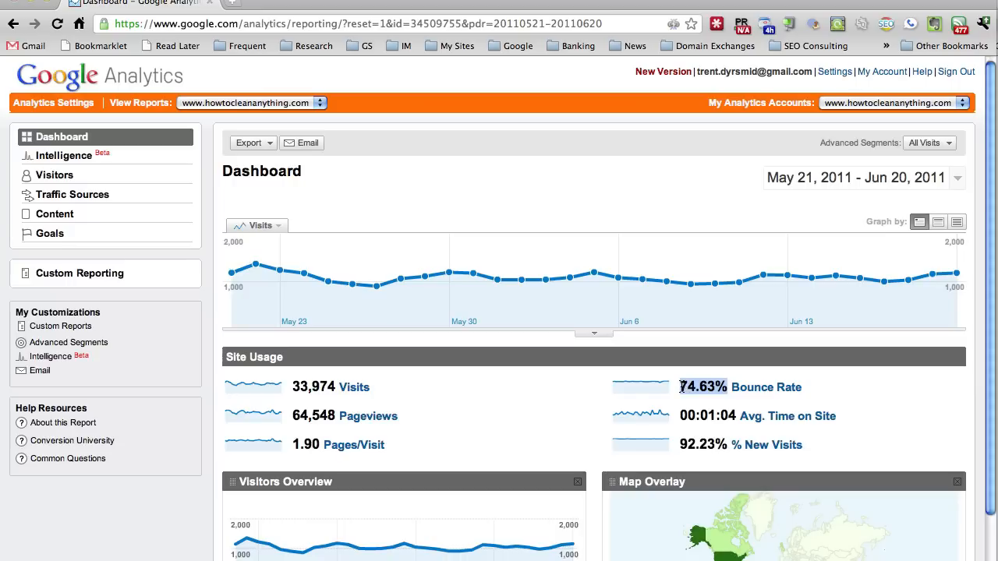
mouse_move(692, 387)
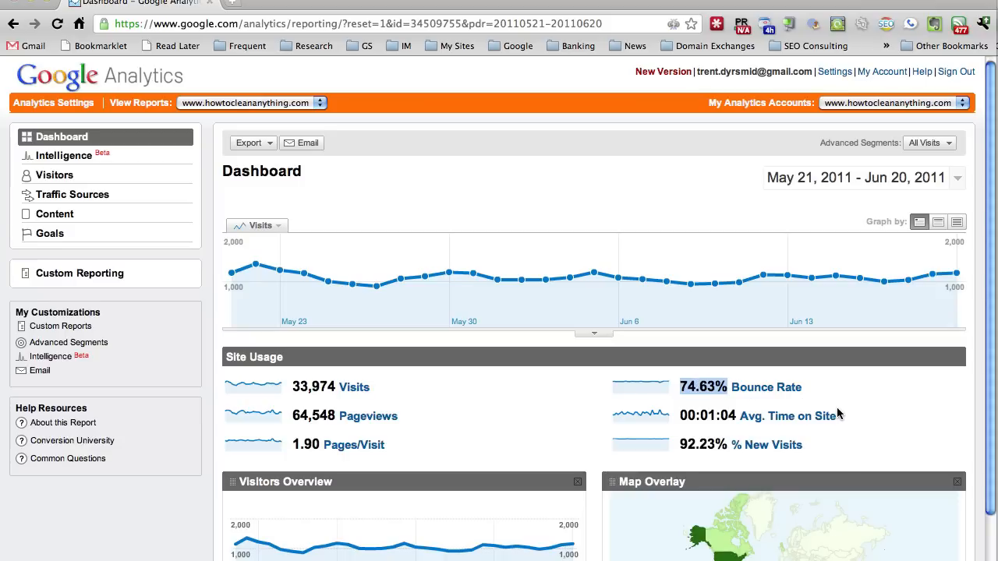
mouse_move(708, 412)
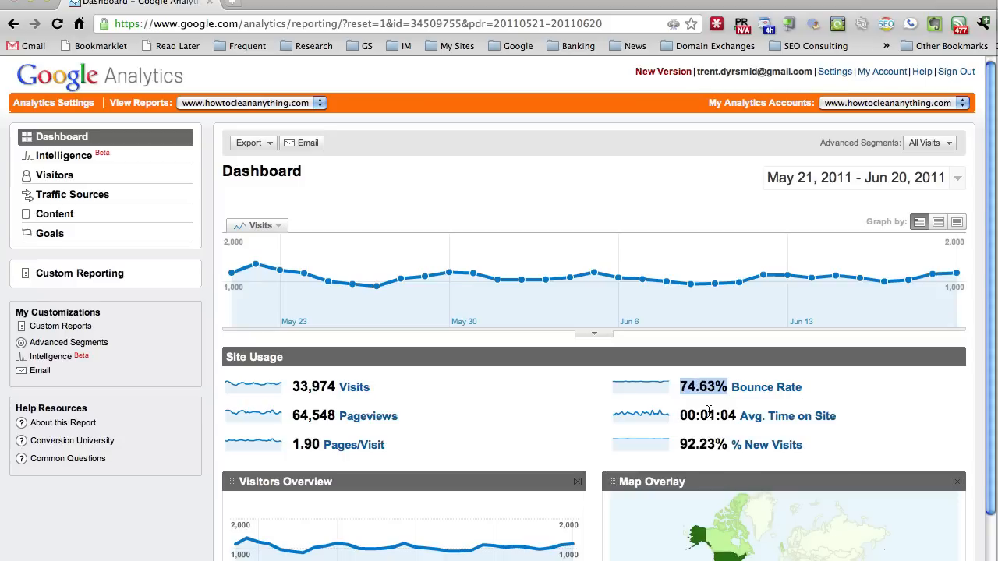
mouse_move(845, 418)
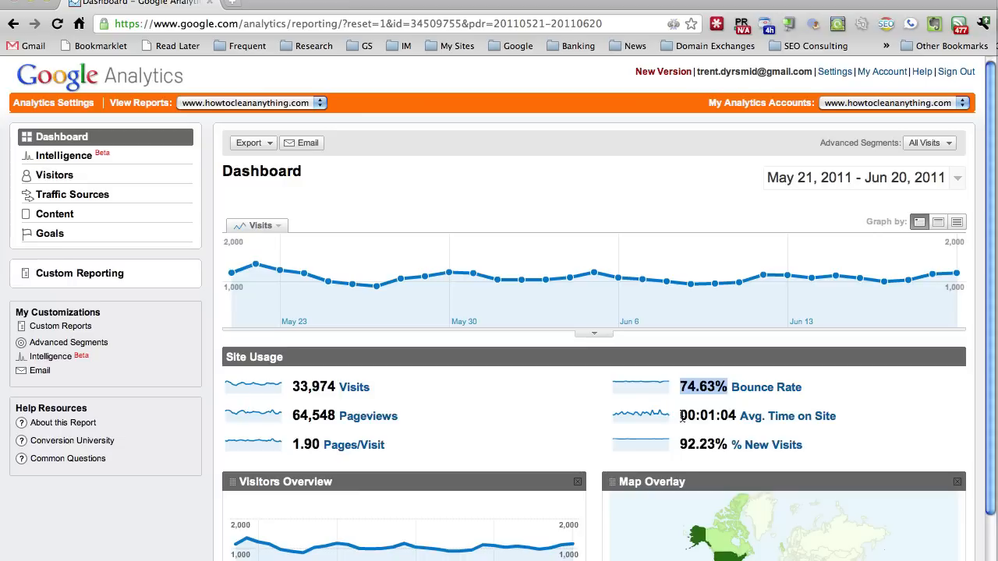
mouse_move(727, 416)
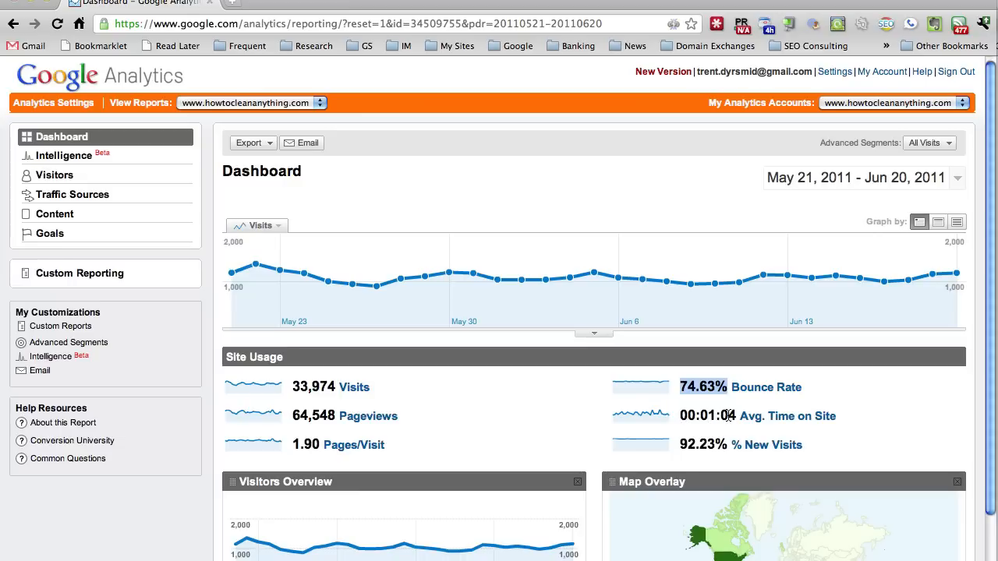
mouse_move(741, 417)
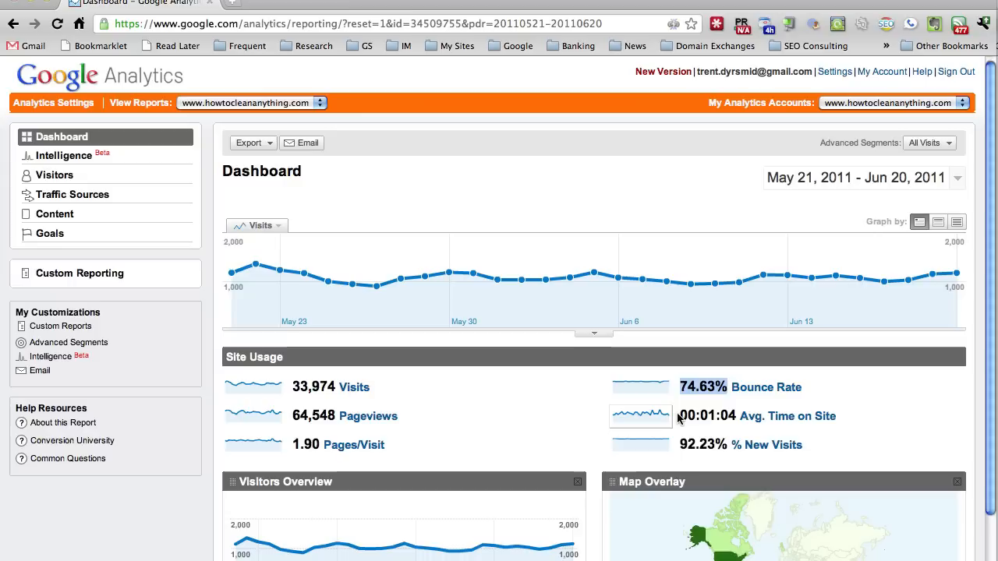
mouse_move(885, 424)
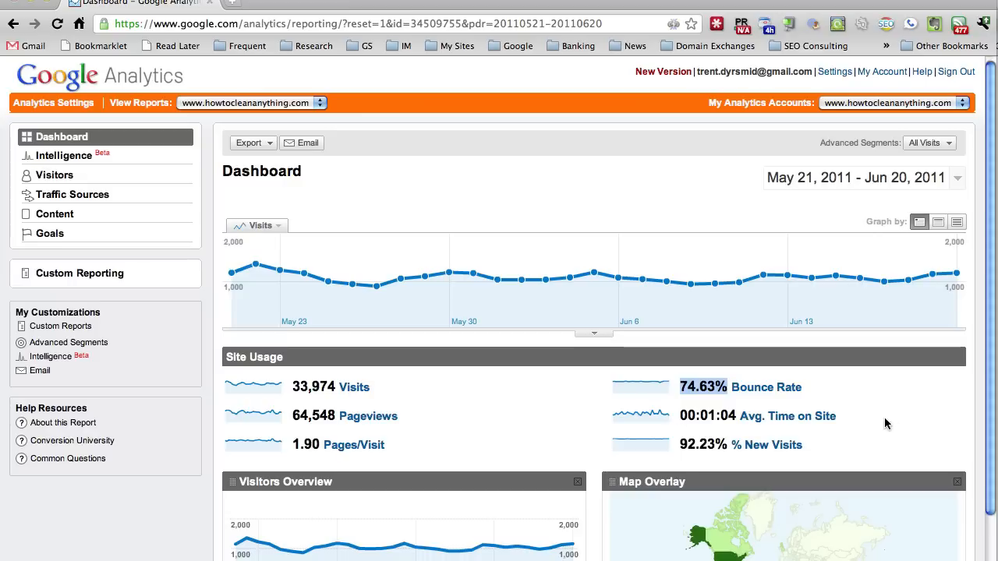
mouse_move(853, 422)
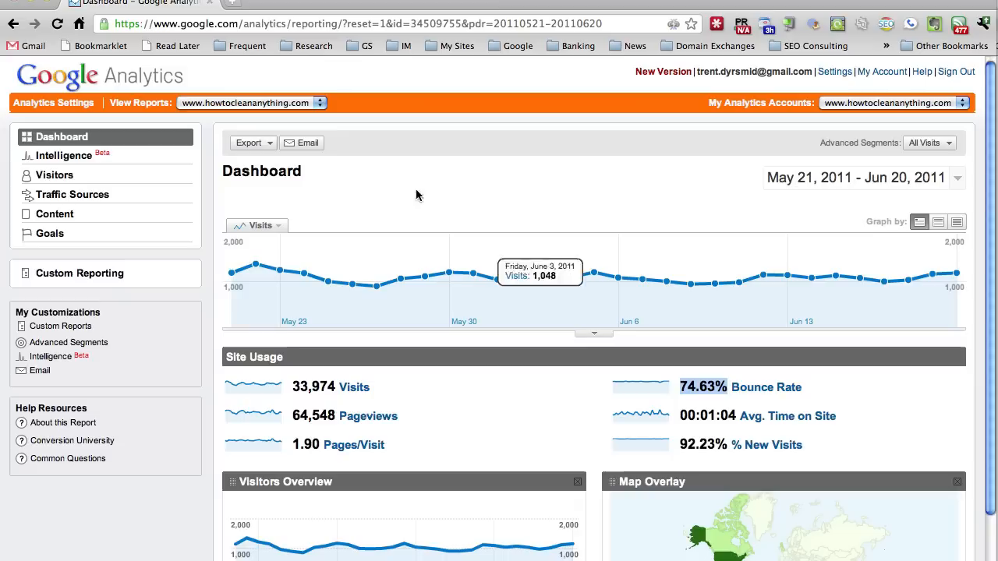
mouse_move(664, 282)
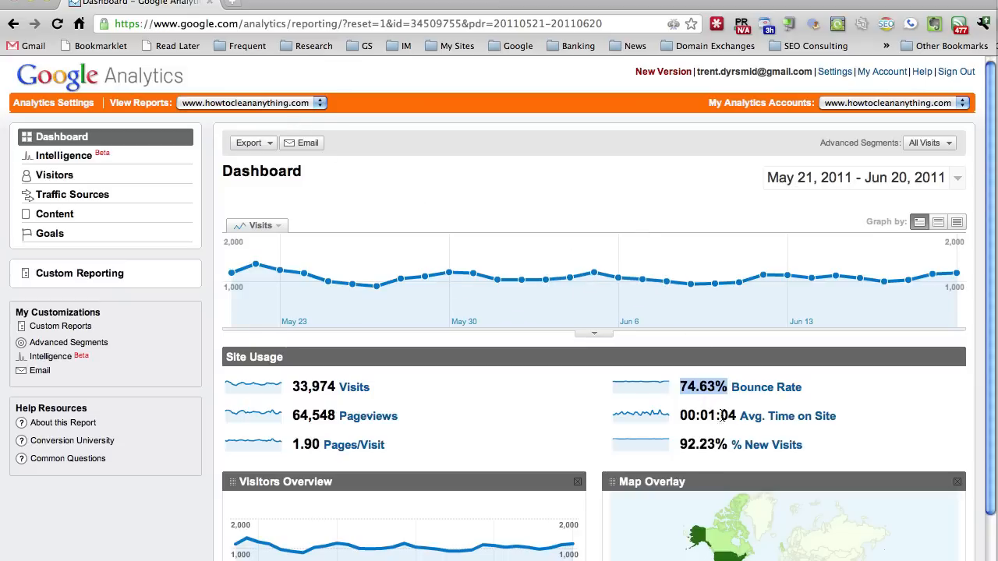
mouse_move(854, 422)
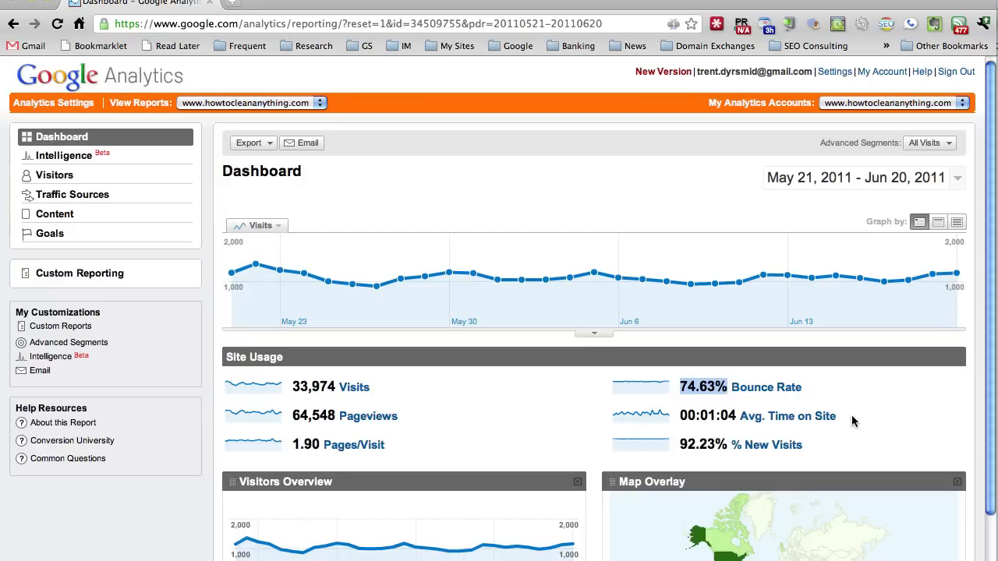
mouse_move(628, 398)
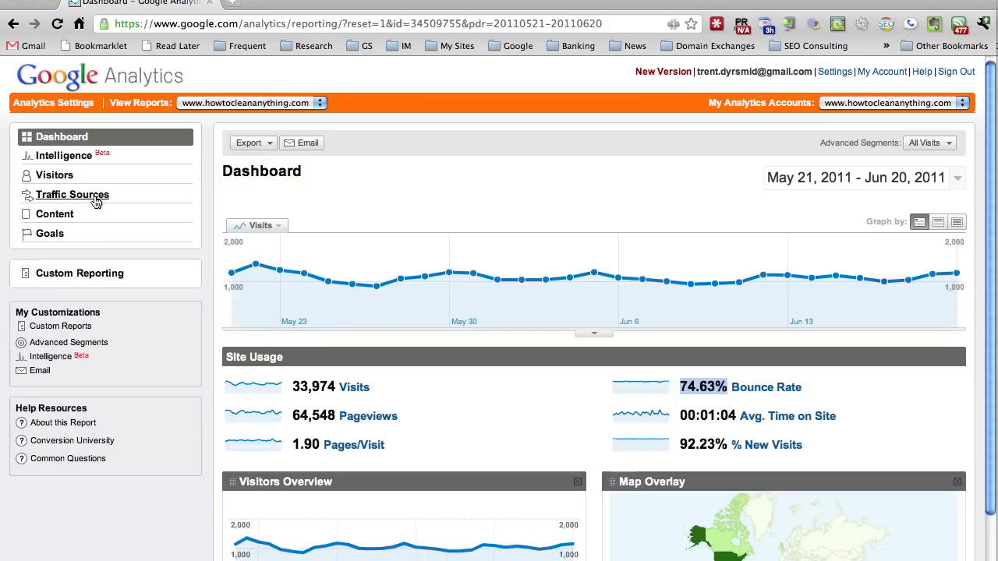
mouse_move(54, 214)
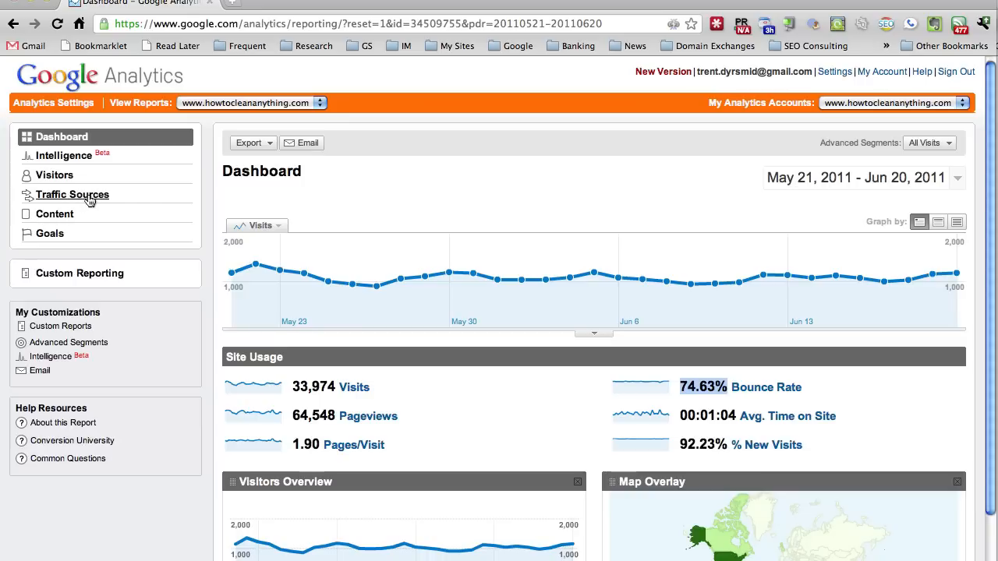
left_click(71, 195)
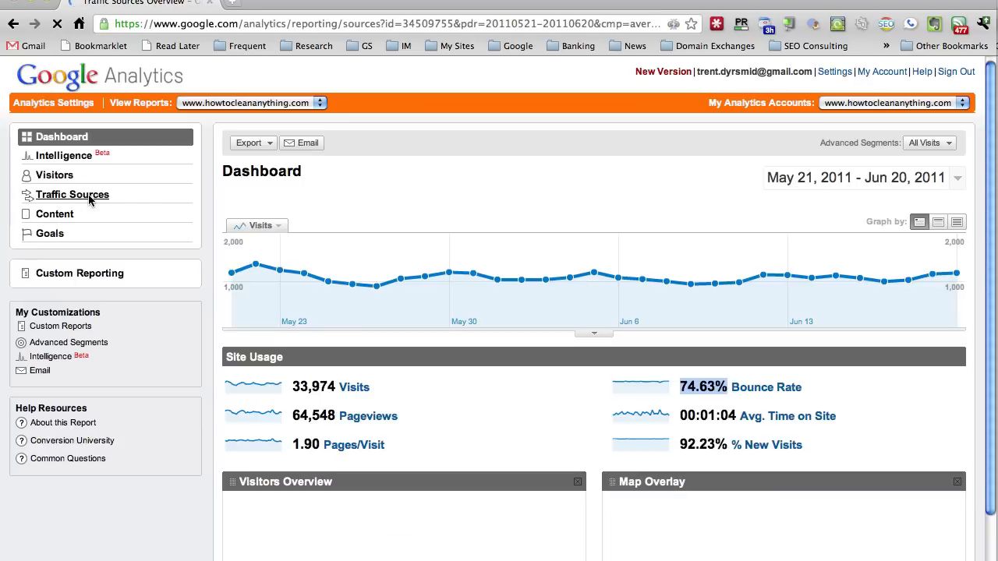
left_click(72, 195)
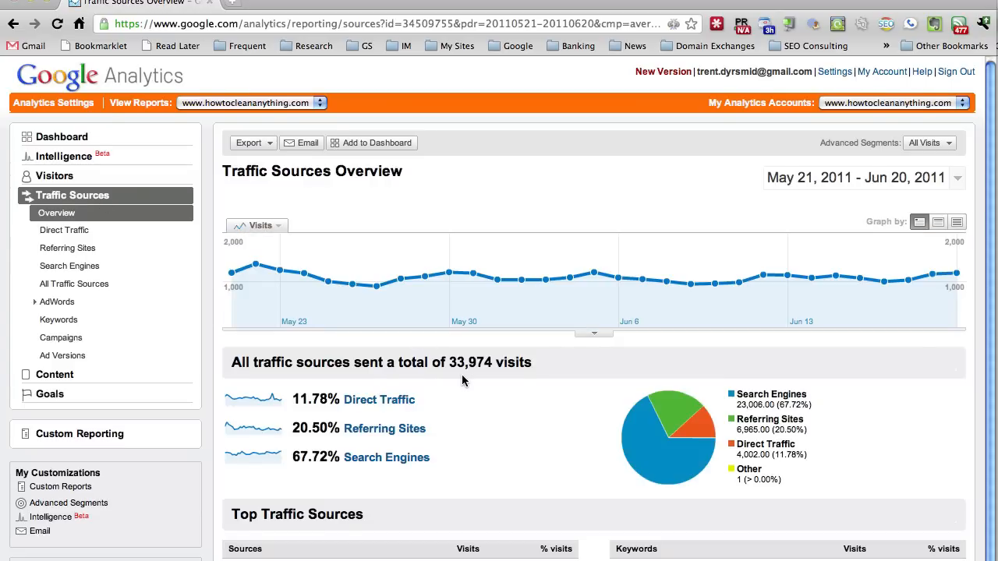
scroll("down", 3)
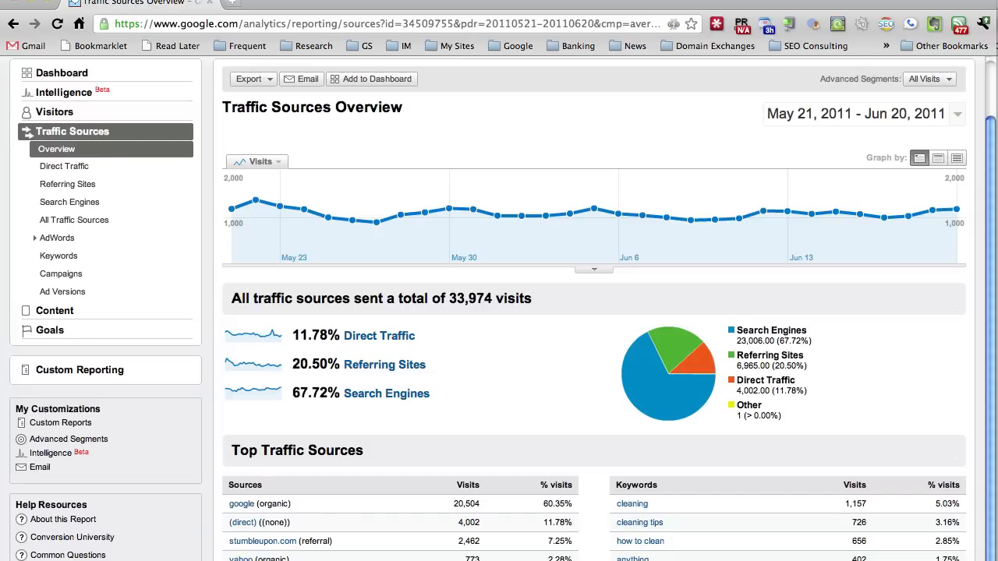
mouse_move(632, 471)
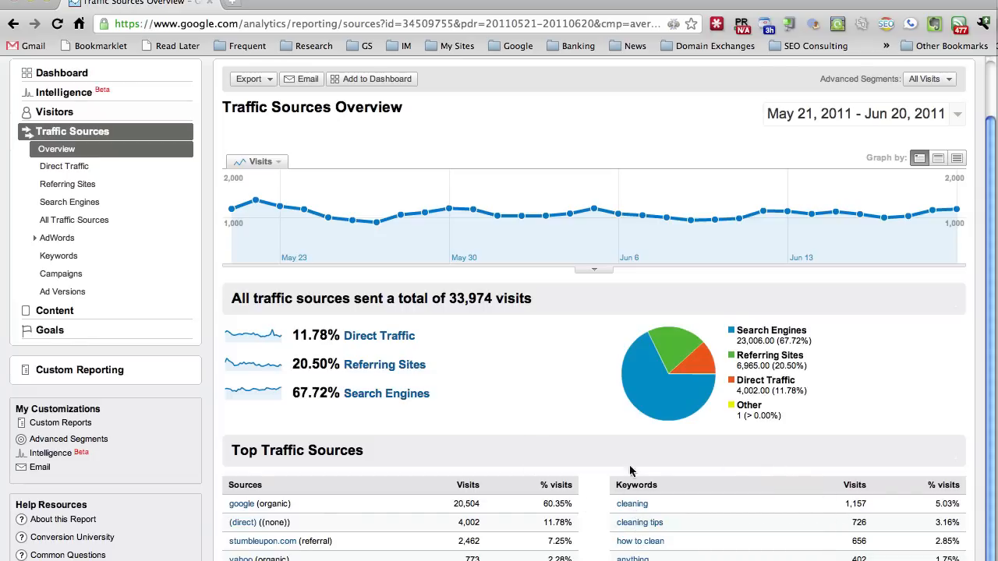
mouse_move(584, 491)
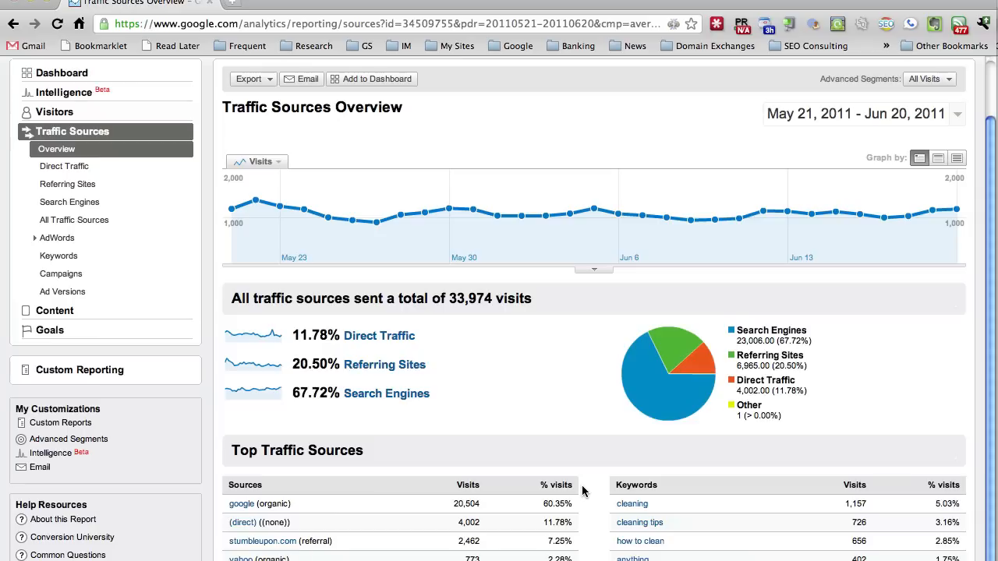
mouse_move(406, 400)
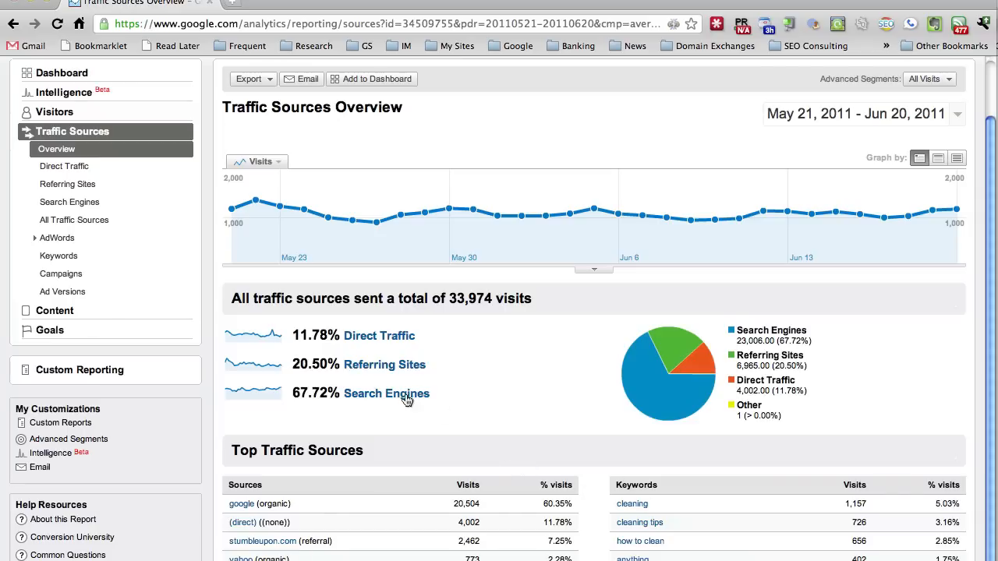
mouse_move(58, 256)
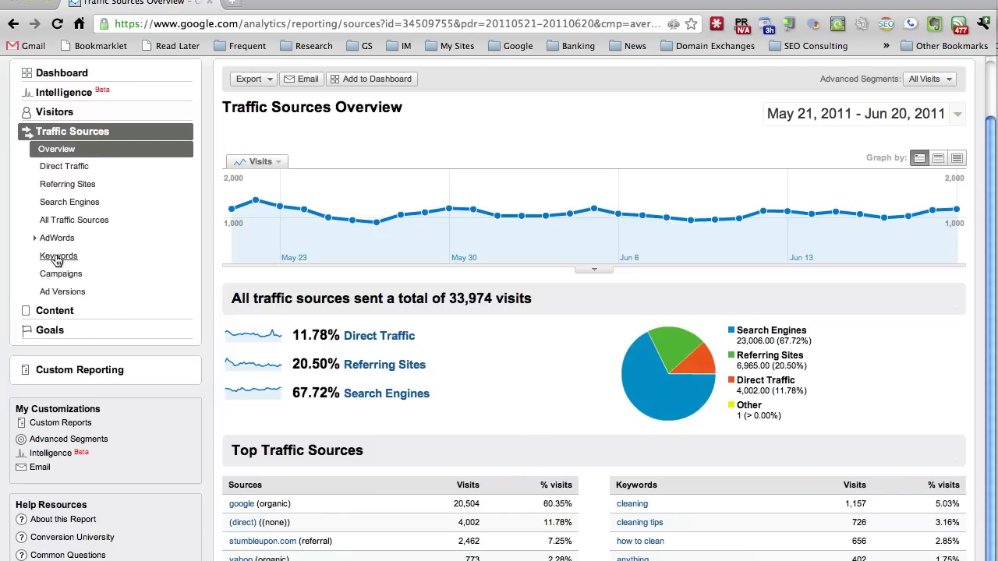
left_click(58, 256)
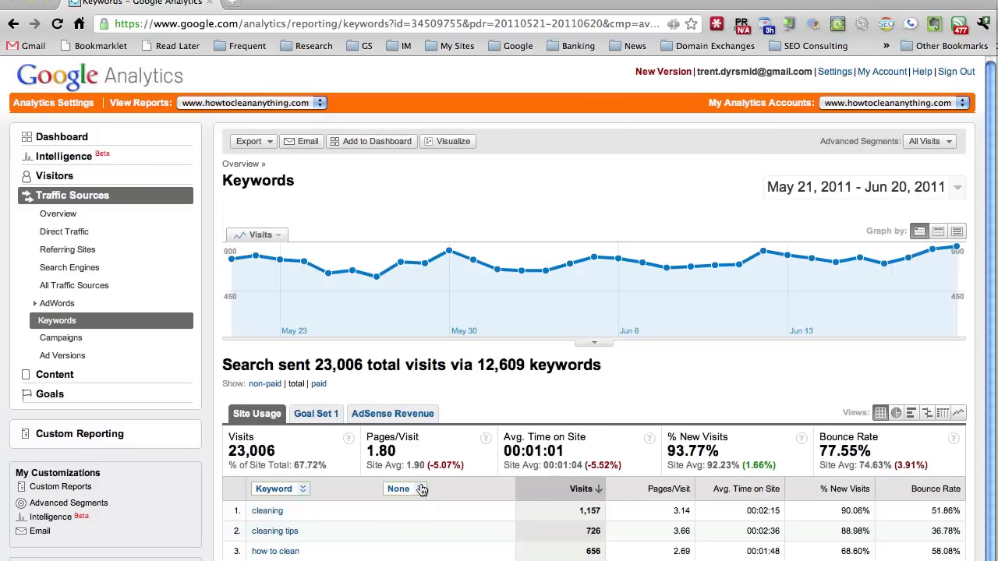
- Add Source as secondary dimension and browse 13,102 keyword-source rows, led by 'cleaning'/google
left_click(398, 489)
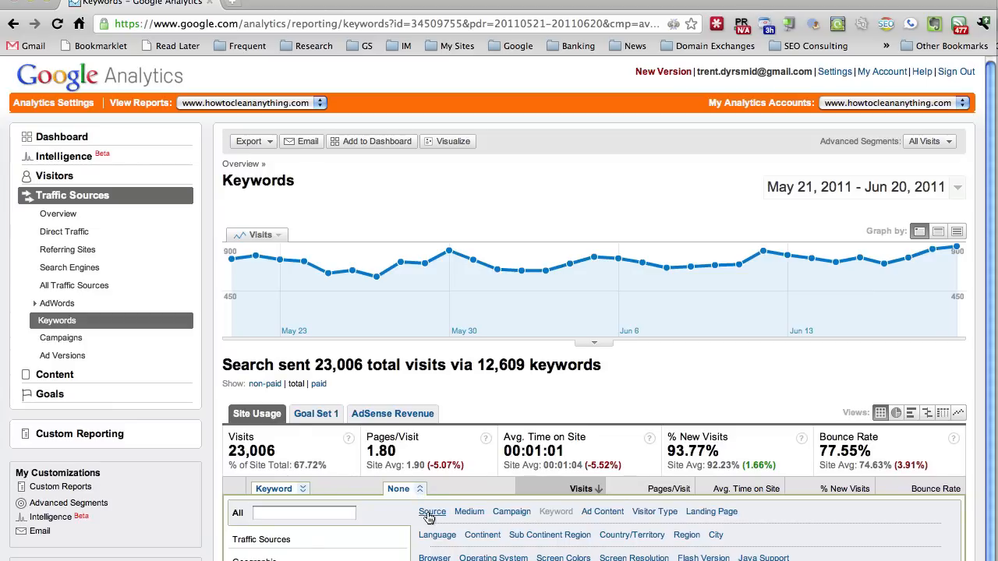
left_click(432, 512)
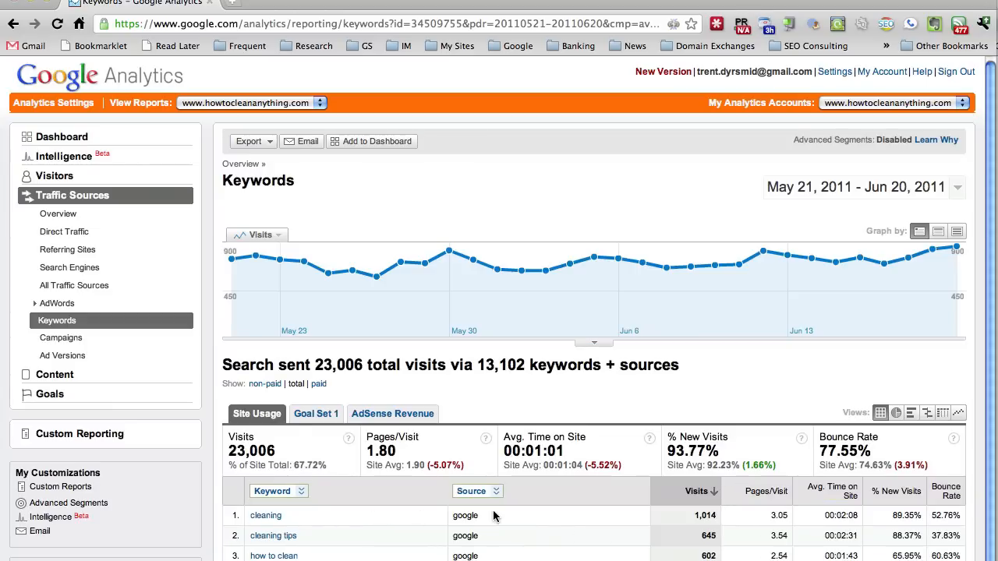
scroll("down", 3)
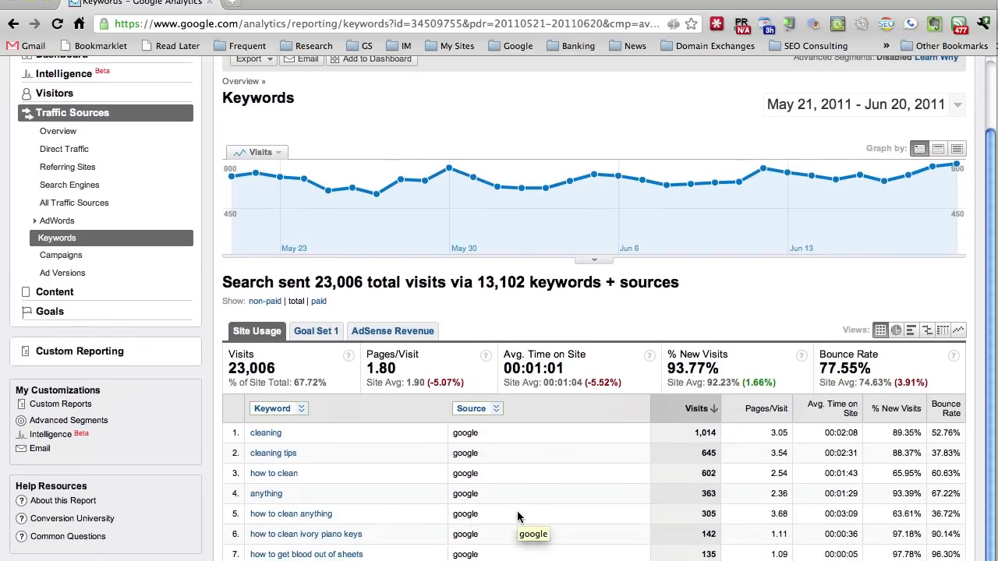
mouse_move(511, 549)
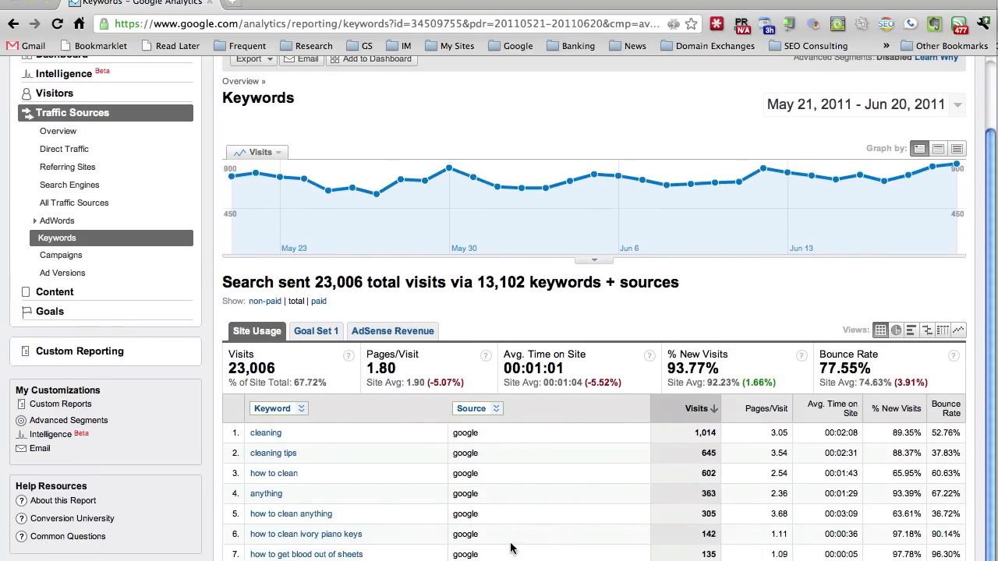
mouse_move(484, 436)
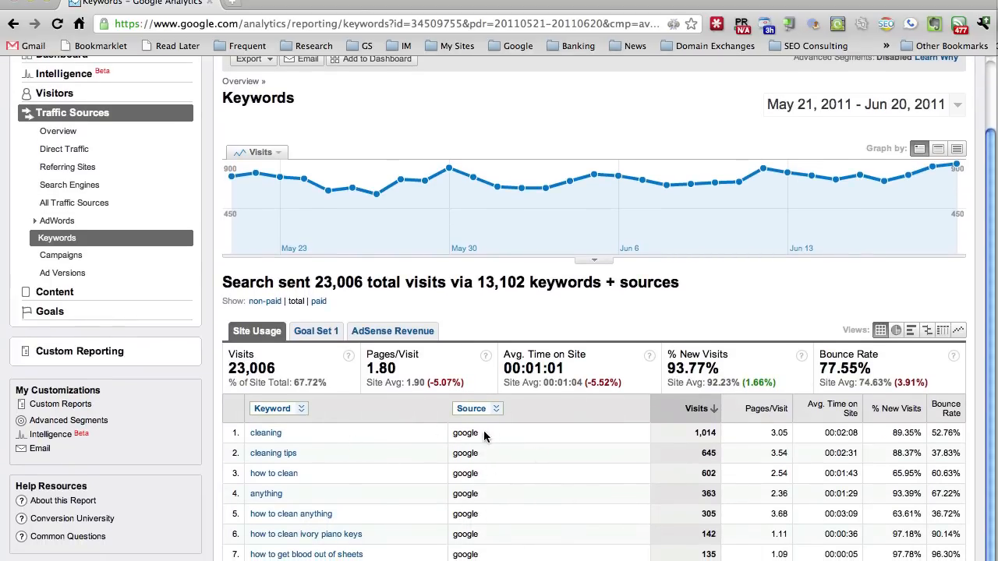
mouse_move(465, 453)
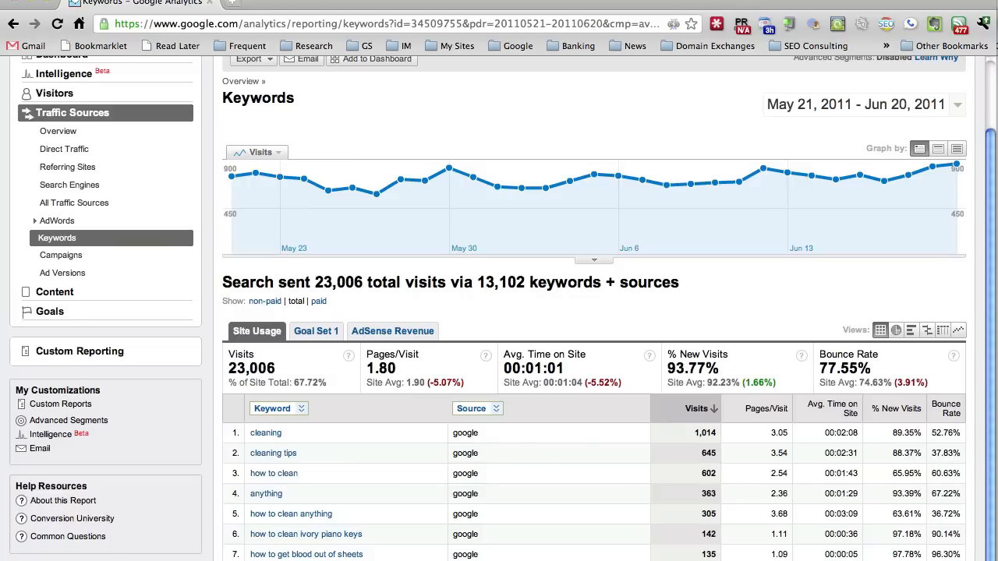
mouse_move(622, 421)
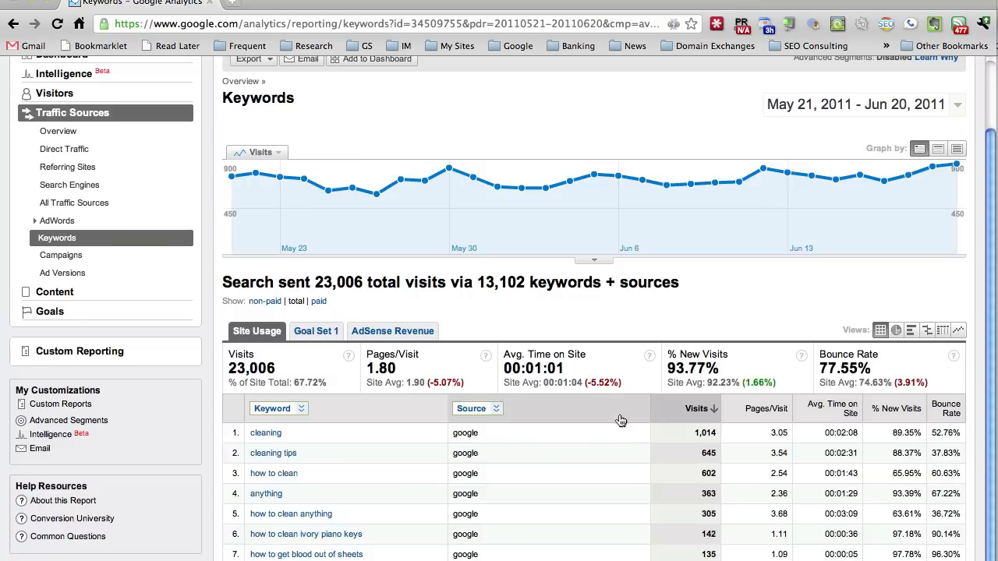
scroll("down", 3)
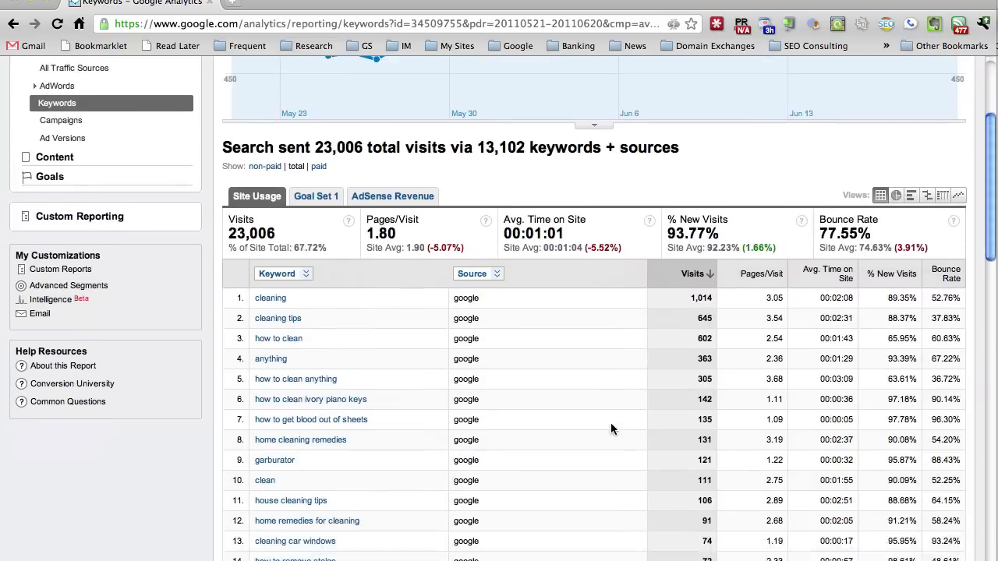
scroll("down", 3)
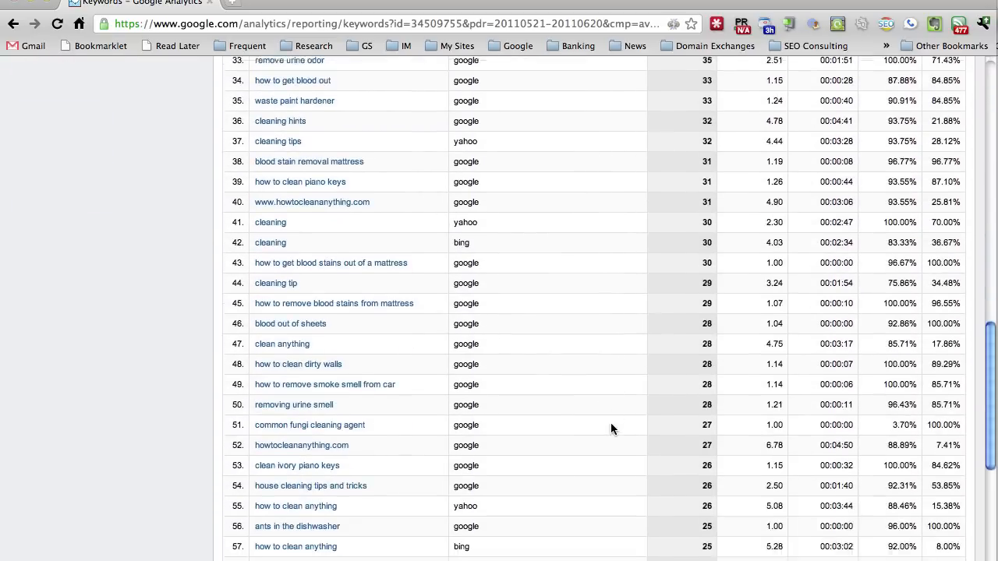
scroll("down", 3)
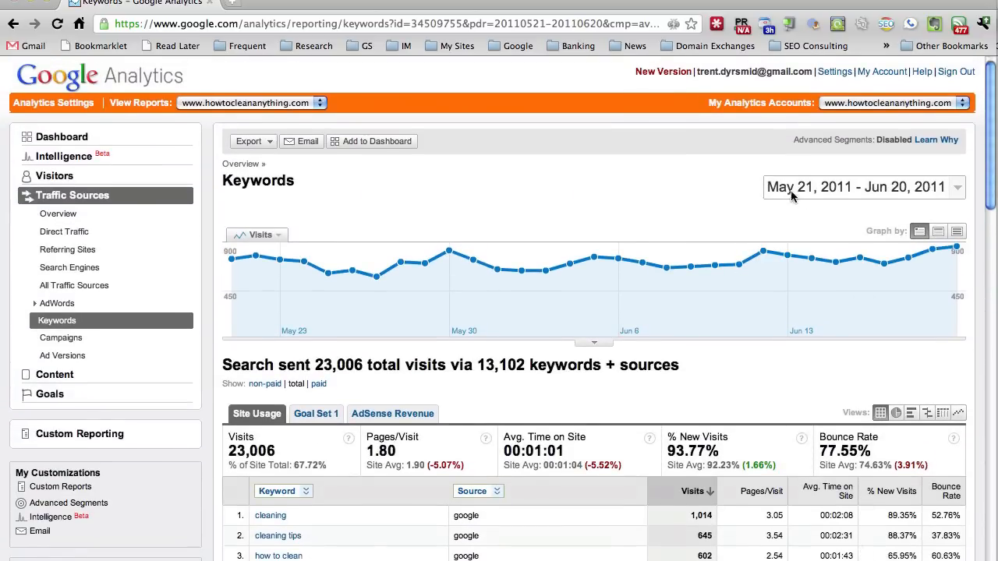
mouse_move(891, 196)
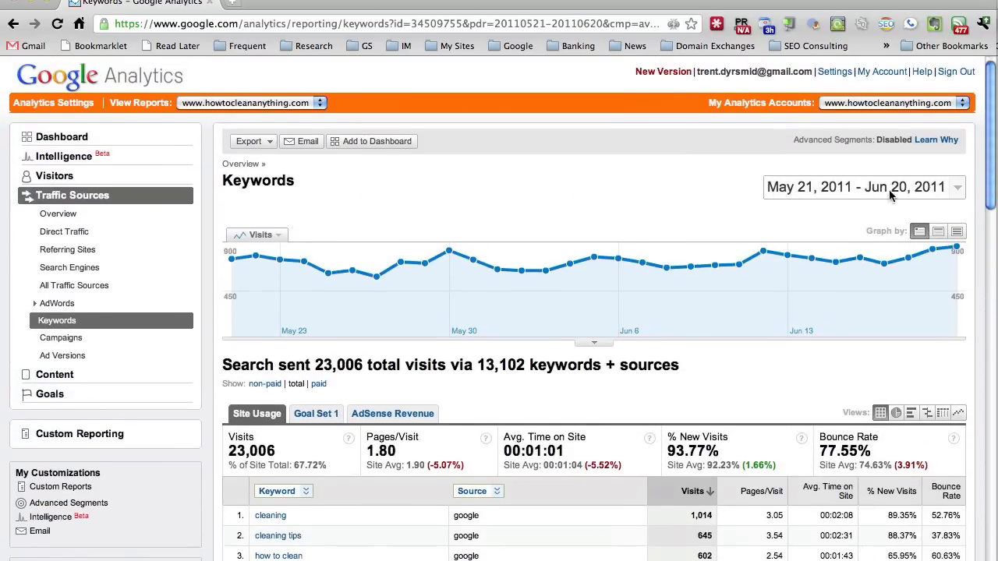
scroll("down", 3)
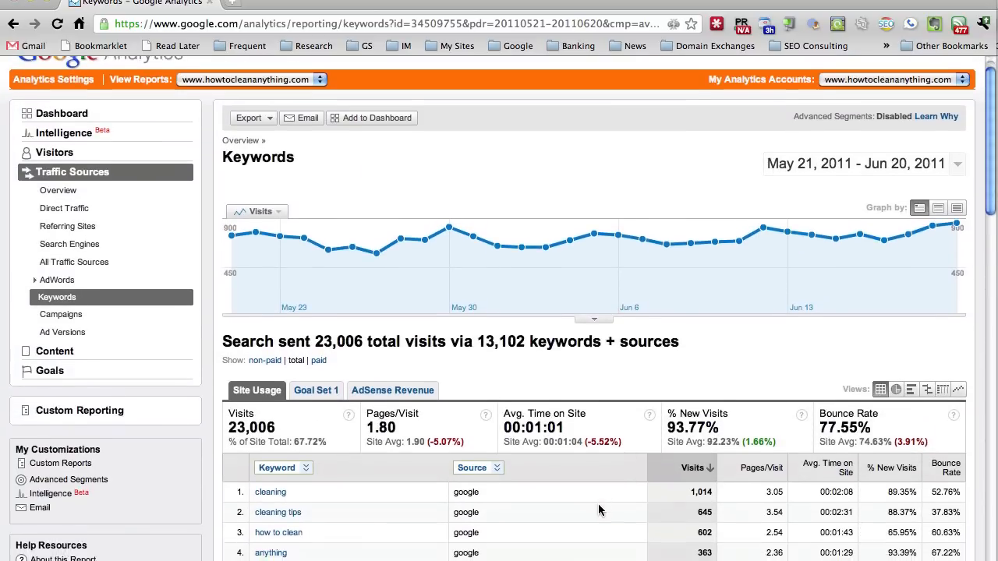
scroll("down", 3)
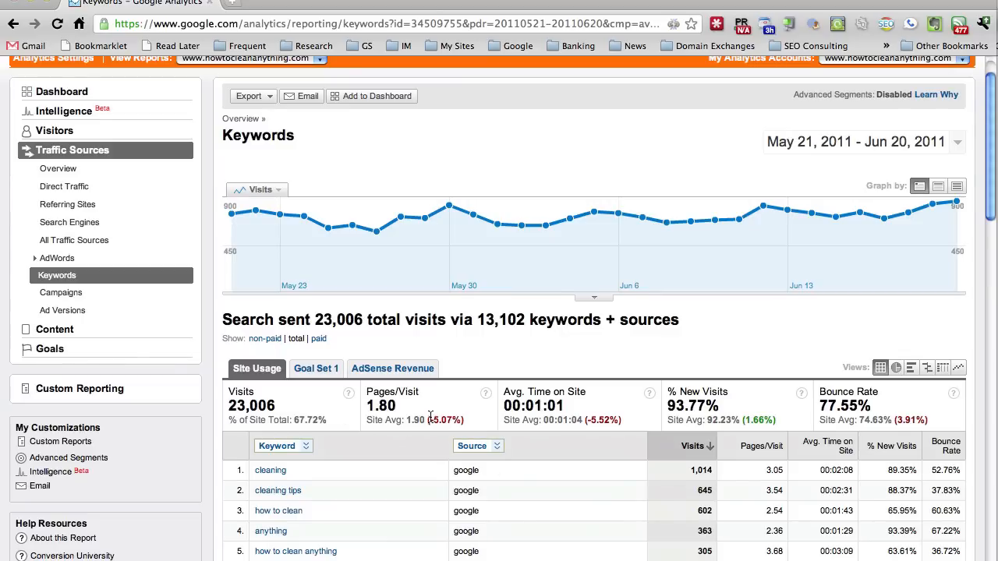
mouse_move(435, 421)
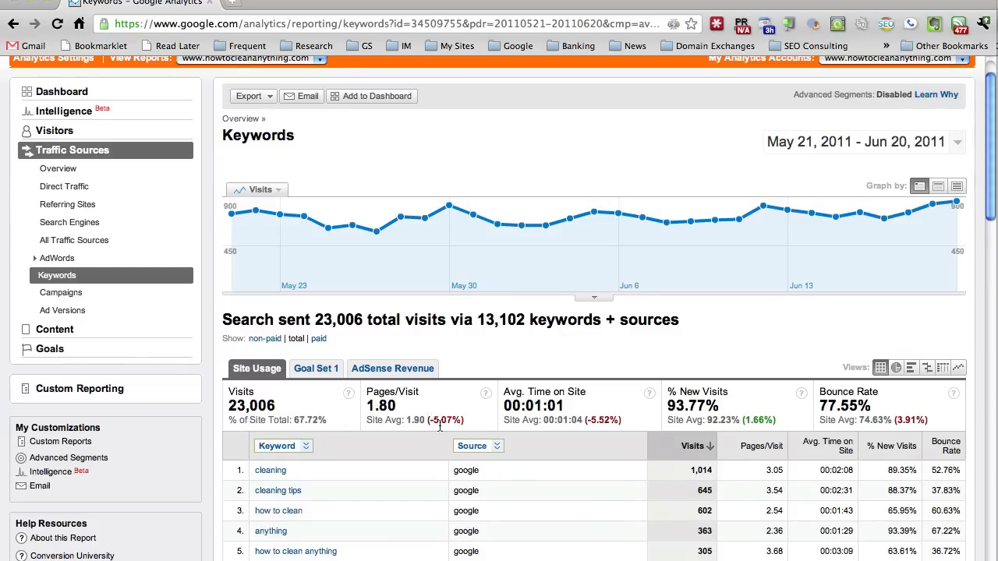
scroll("down", 3)
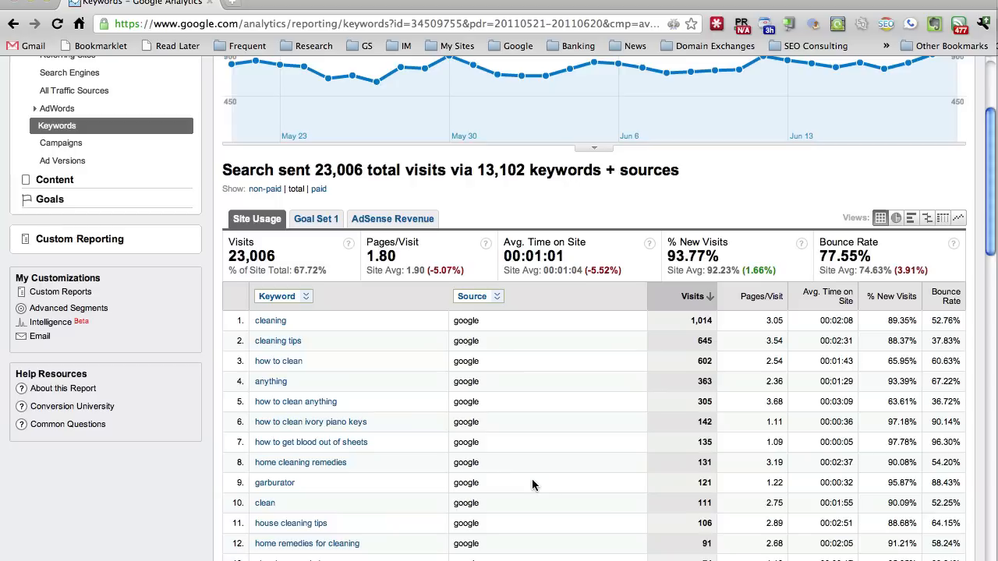
mouse_move(316, 326)
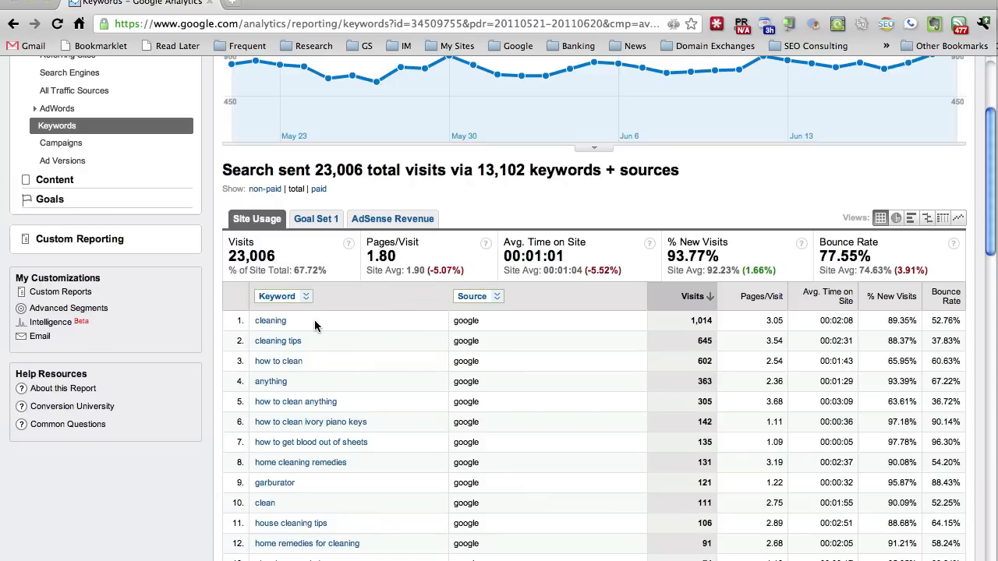
mouse_move(296, 382)
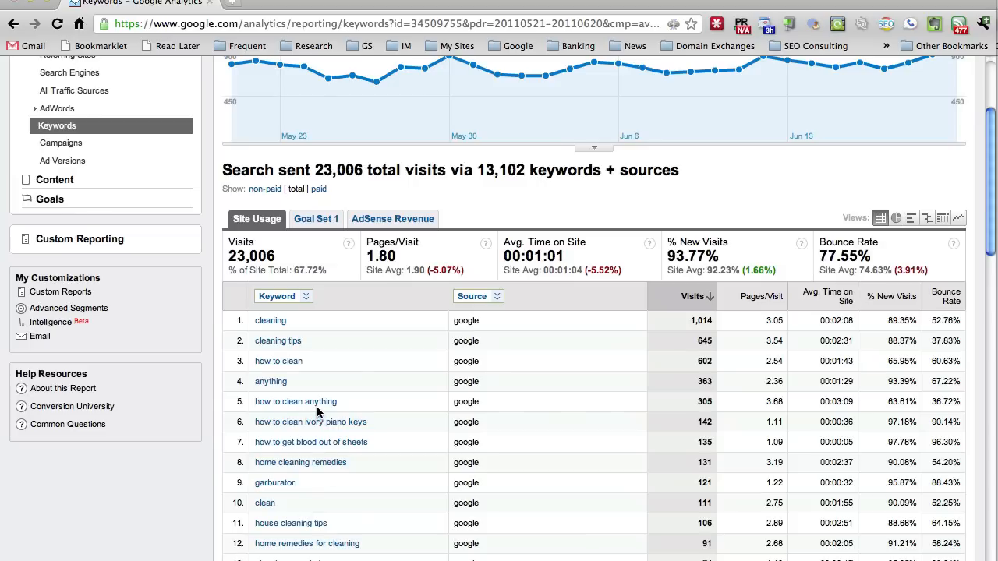
mouse_move(279, 340)
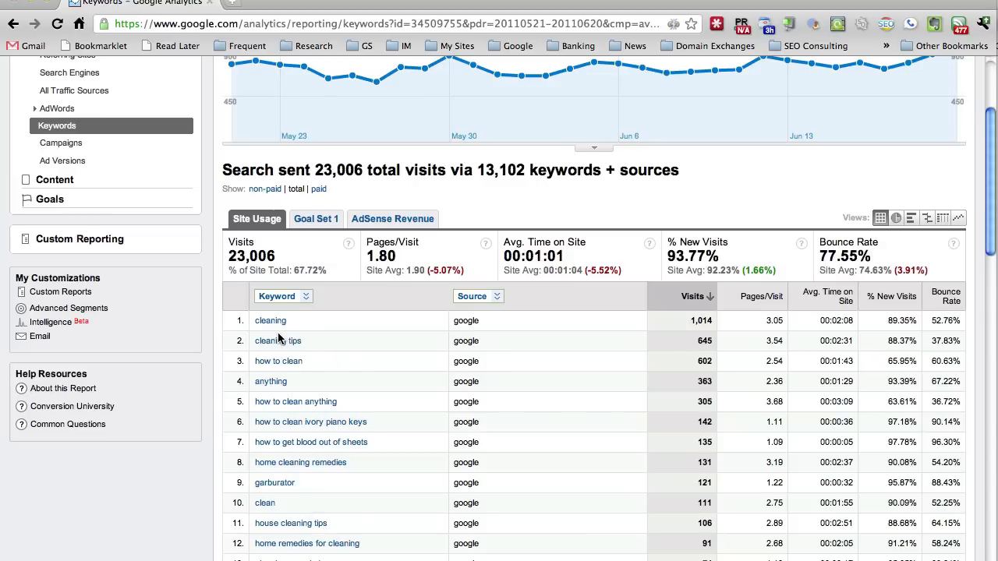
mouse_move(280, 401)
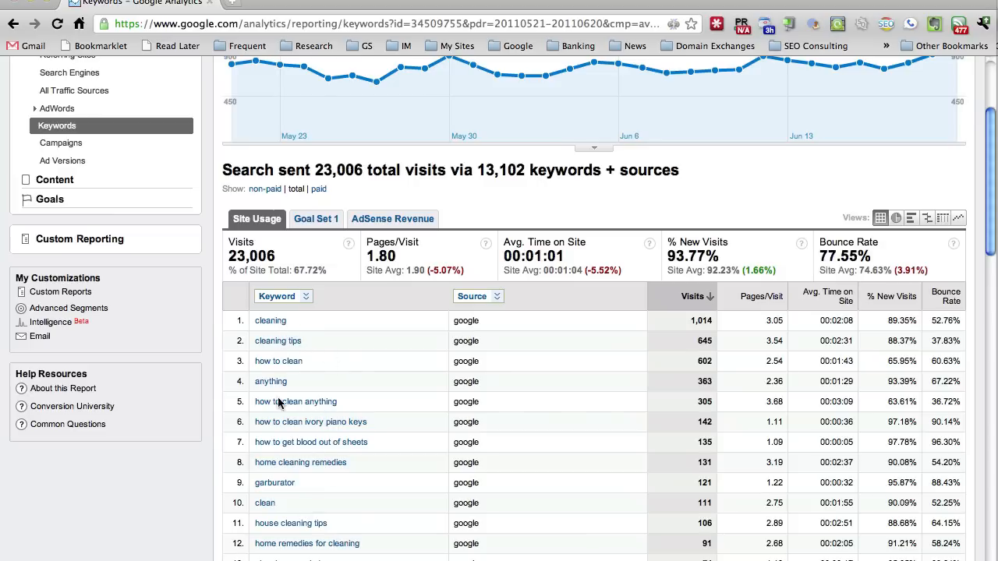
mouse_move(330, 346)
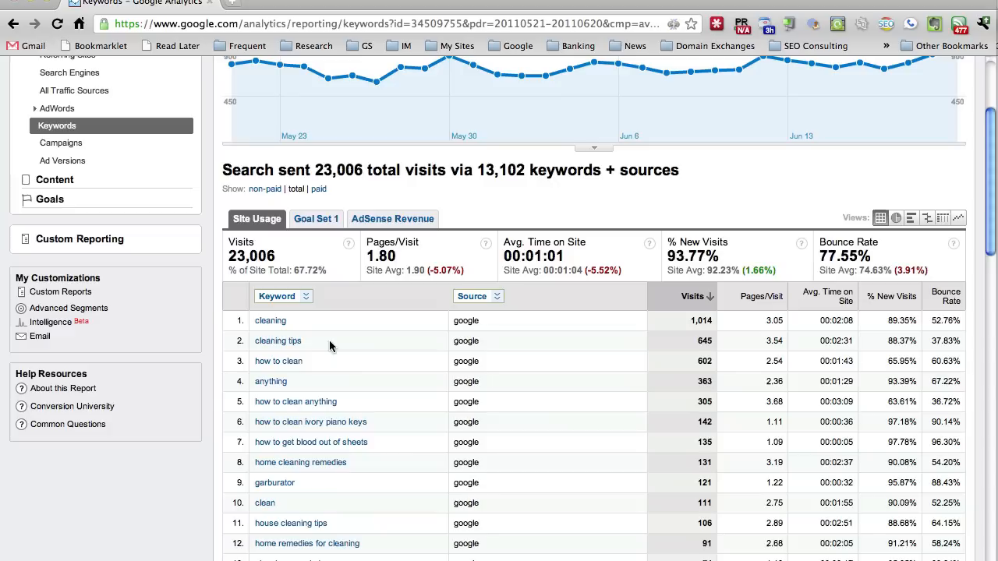
mouse_move(312, 344)
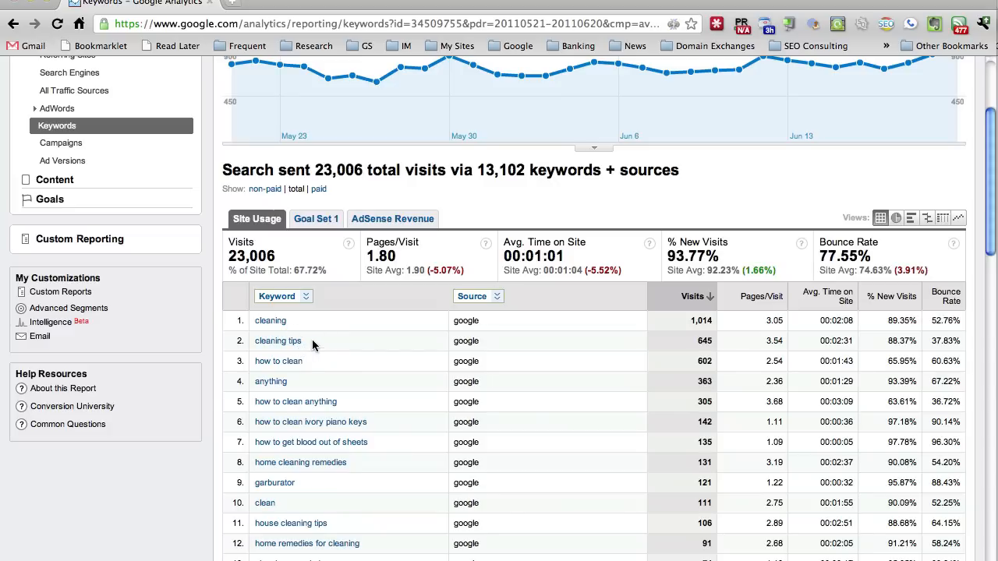
mouse_move(309, 361)
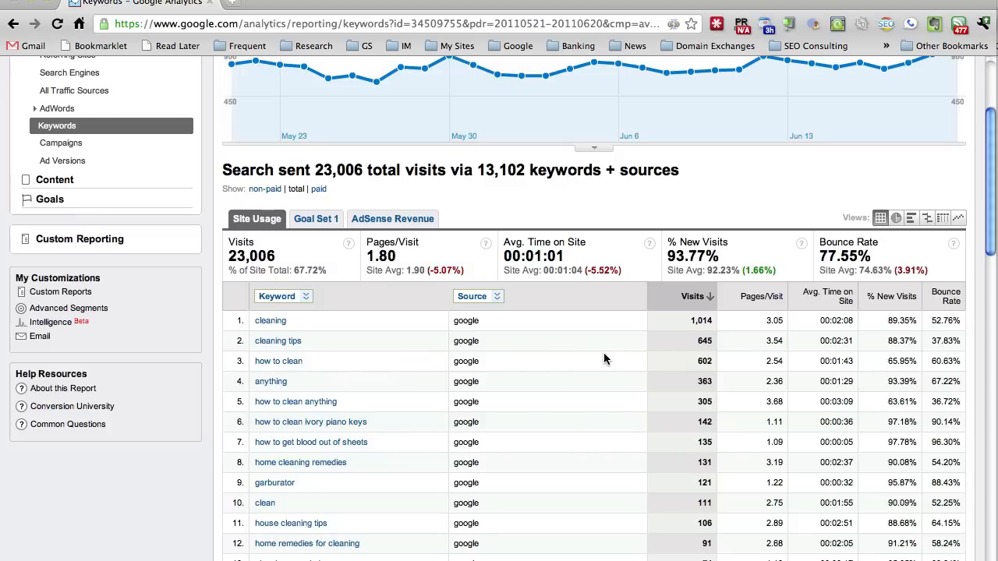
mouse_move(371, 327)
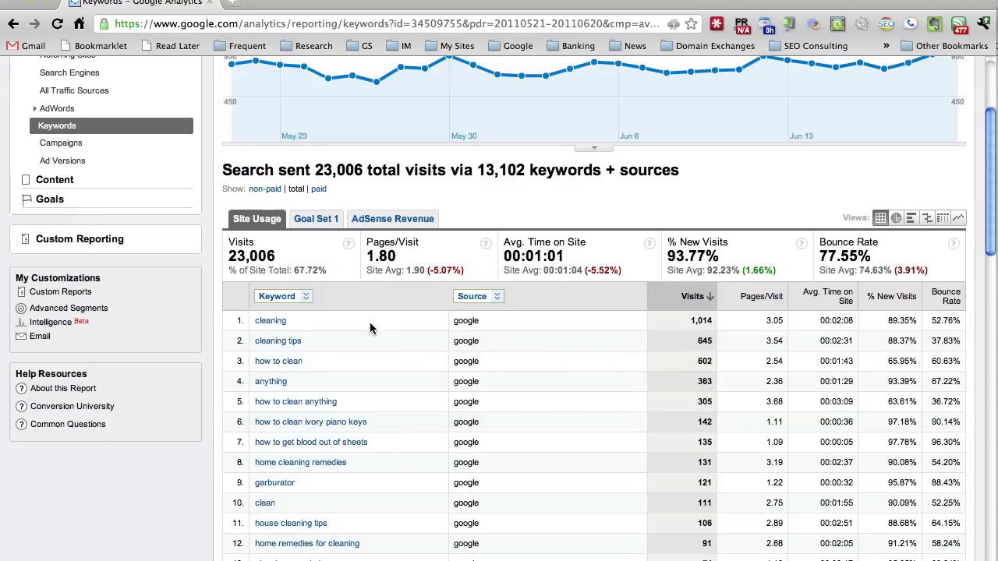
scroll("down", 3)
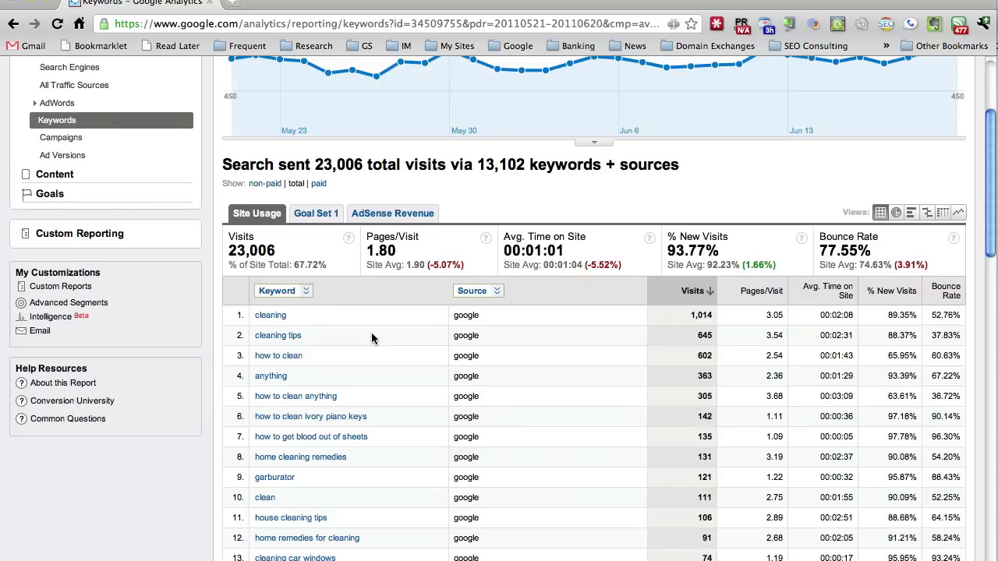
mouse_move(367, 335)
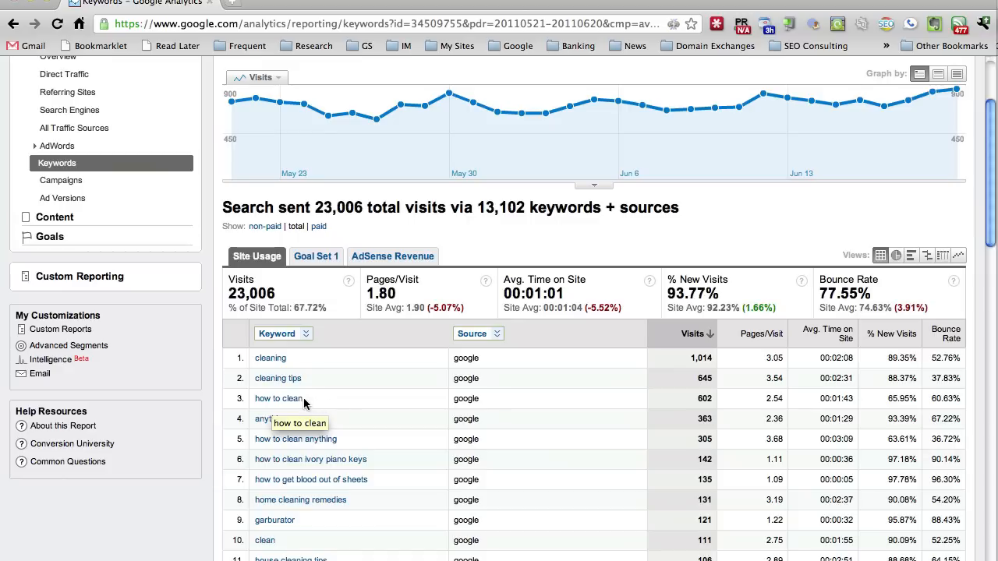
mouse_move(309, 404)
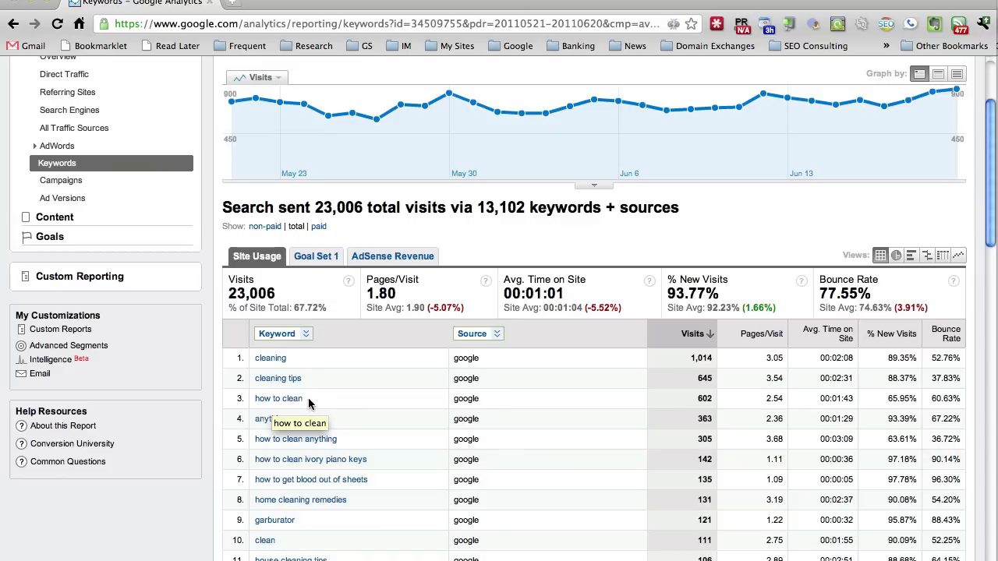
mouse_move(316, 404)
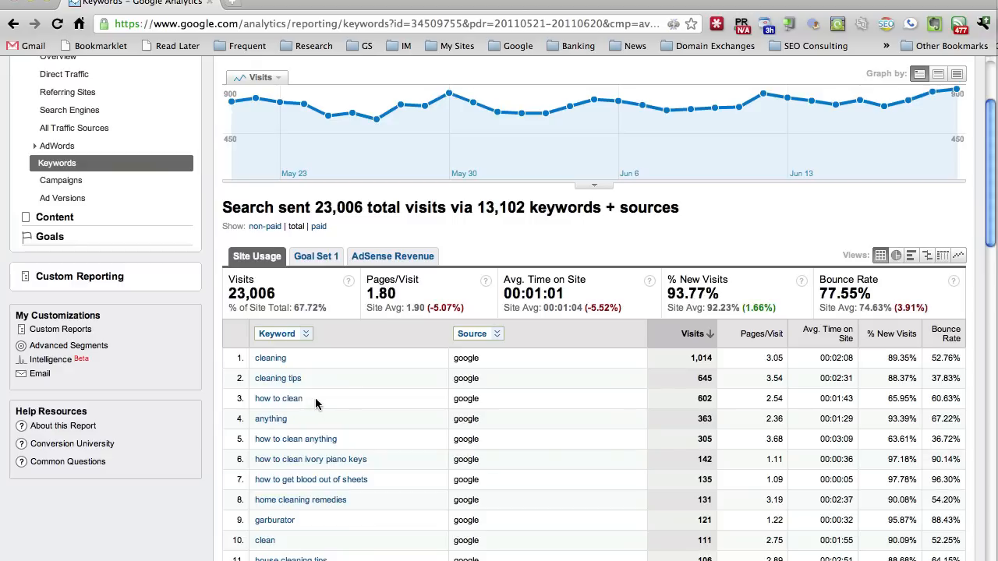
mouse_move(327, 403)
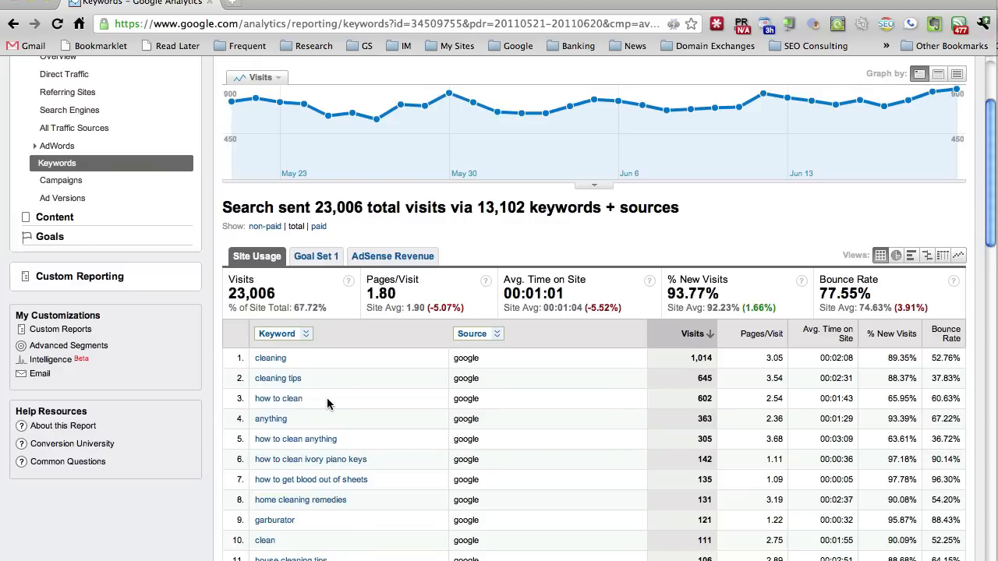
scroll("down", 3)
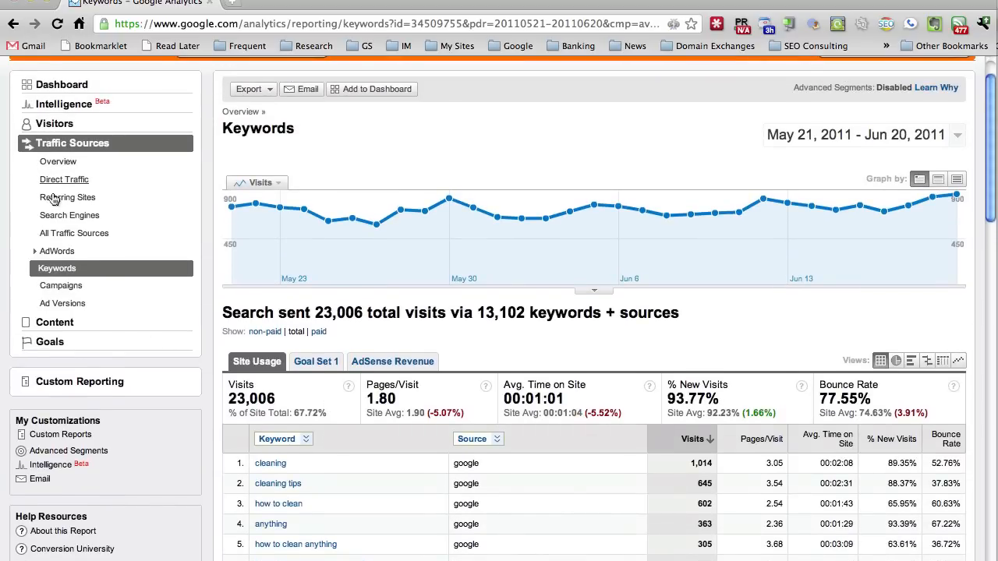
mouse_move(61, 285)
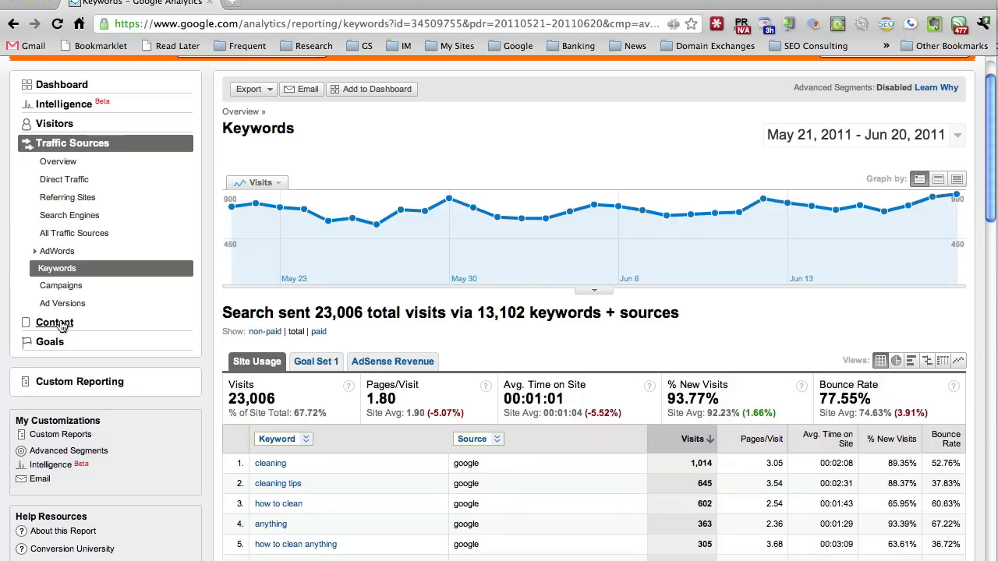
mouse_move(131, 348)
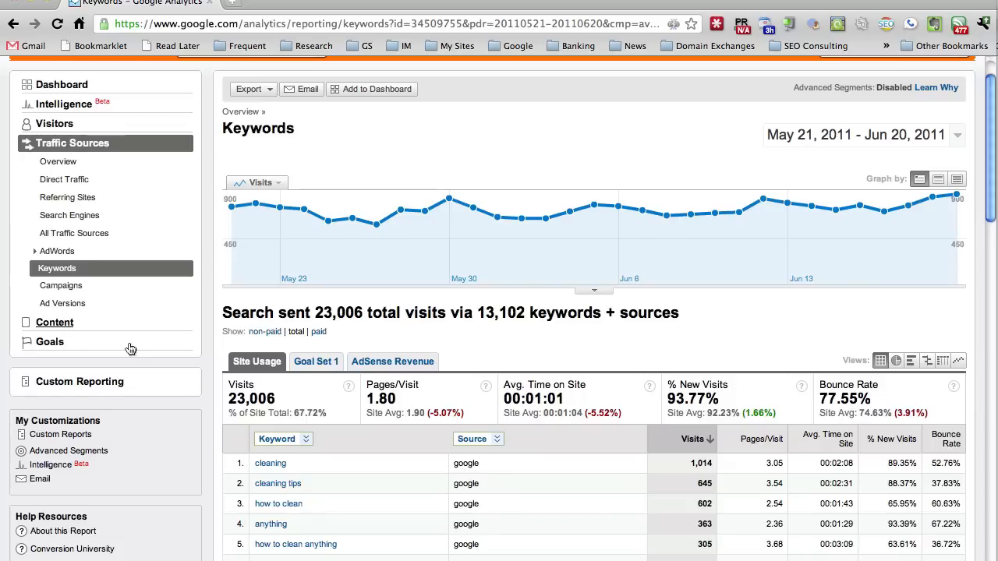
- Open Content Overview showing 64,548 pageviews, 55,609 unique views and 74.63% bounce rate
scroll("down", 3)
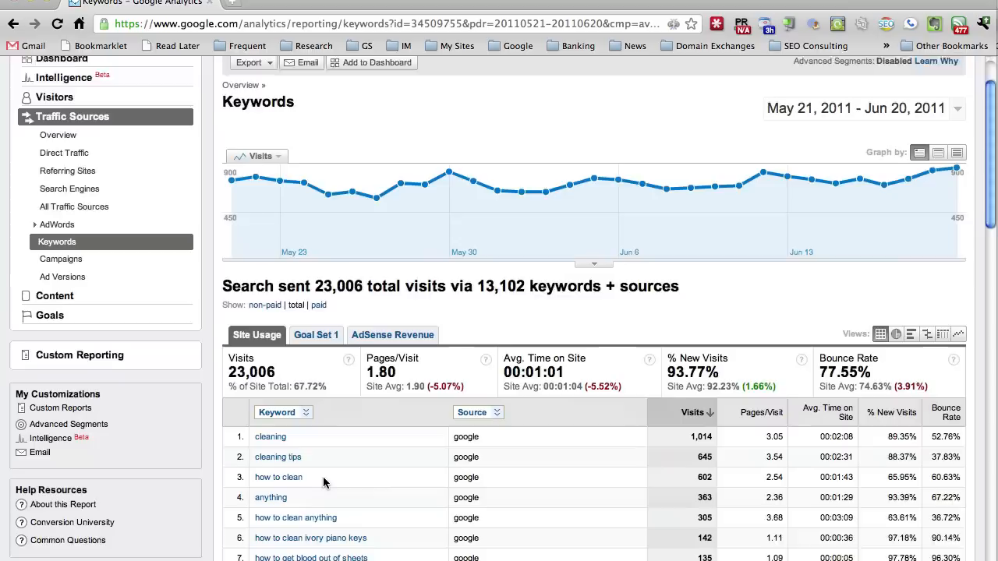
scroll("down", 3)
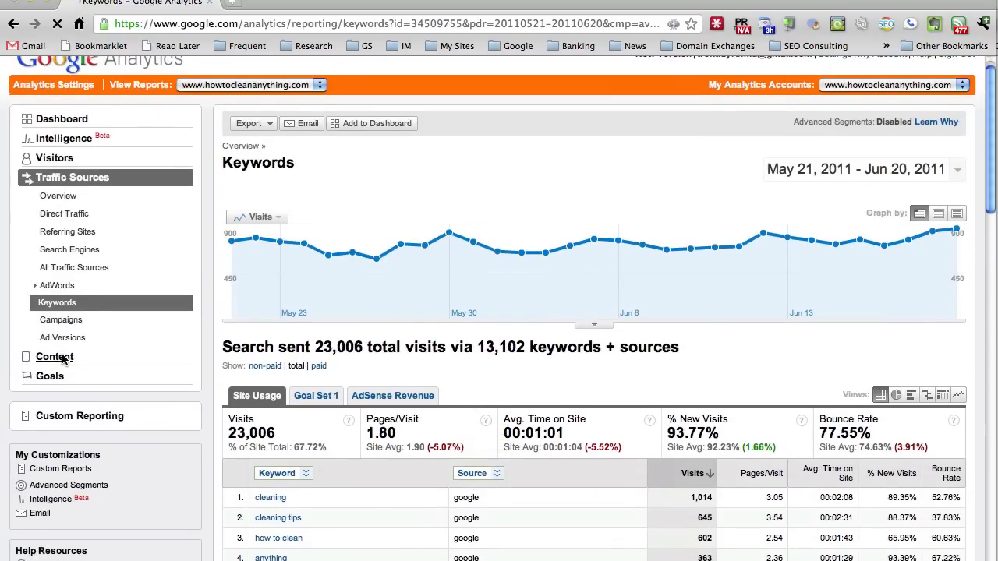
left_click(55, 357)
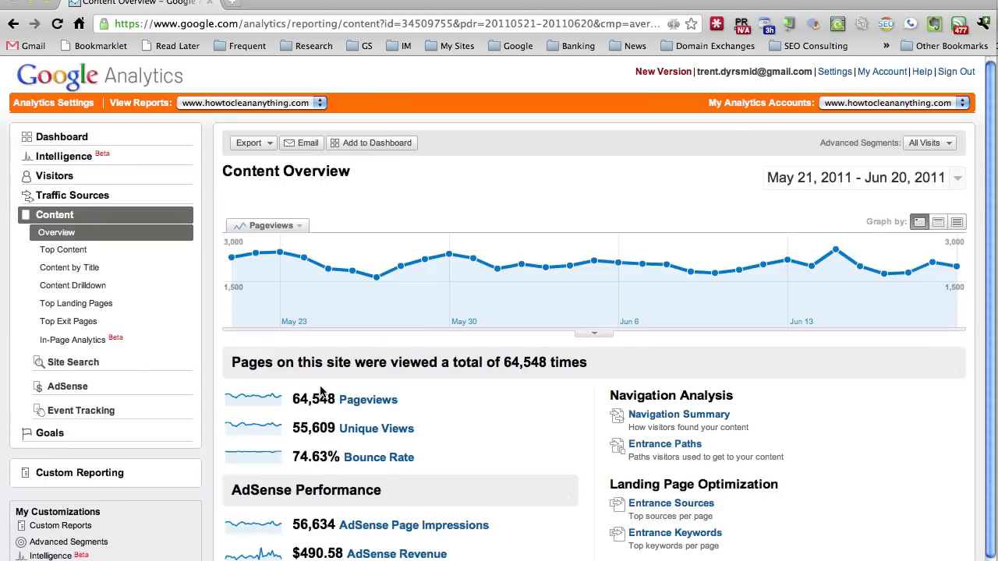
- Review Content Overview, then open Top Landing Pages, led by the homepage with 11,788 entrances
scroll("down", 3)
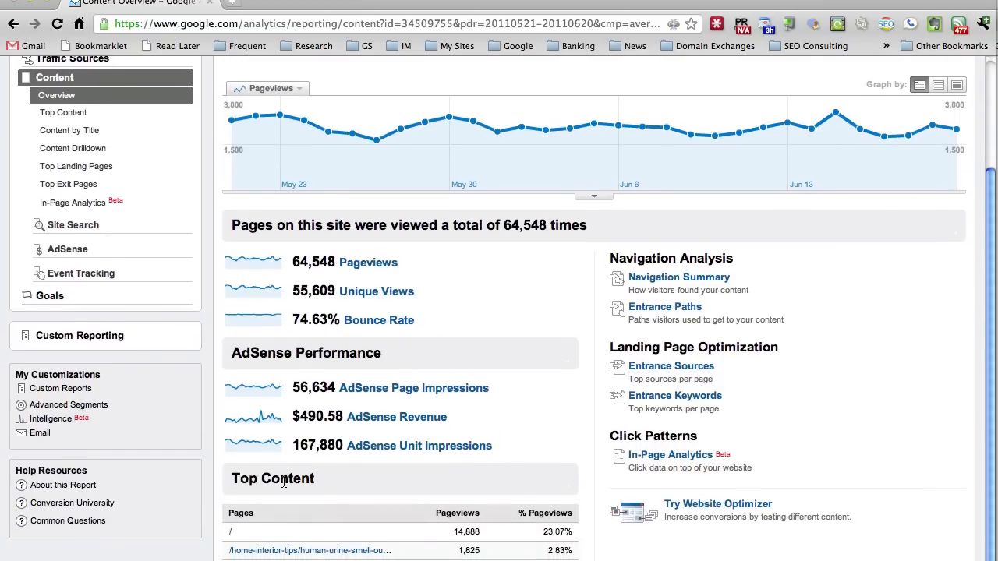
mouse_move(413, 535)
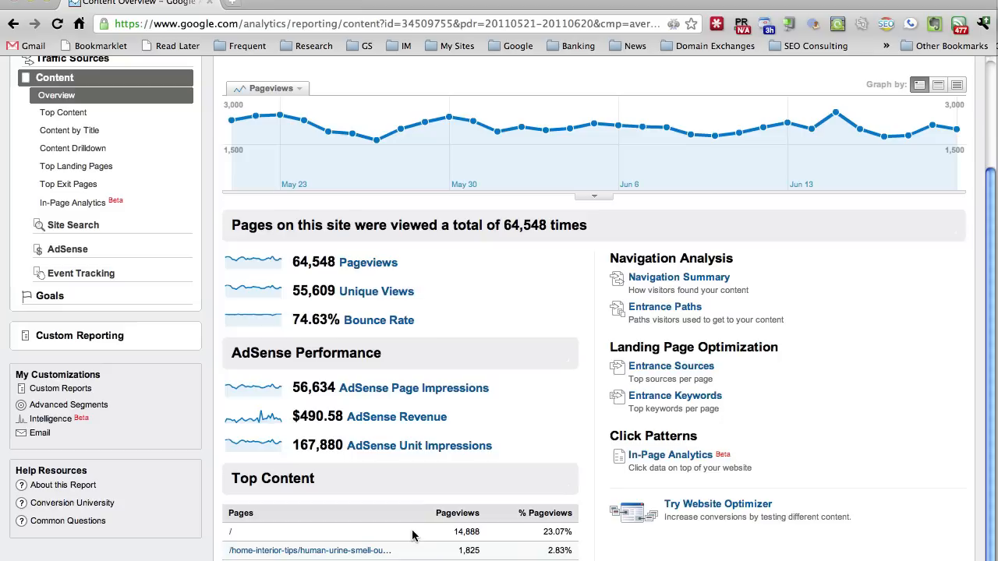
mouse_move(544, 539)
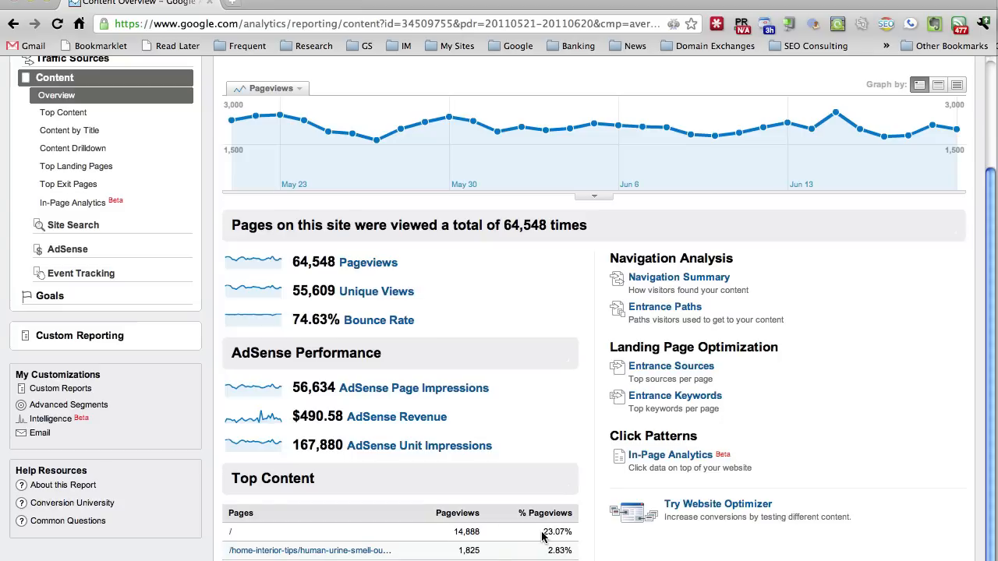
mouse_move(526, 546)
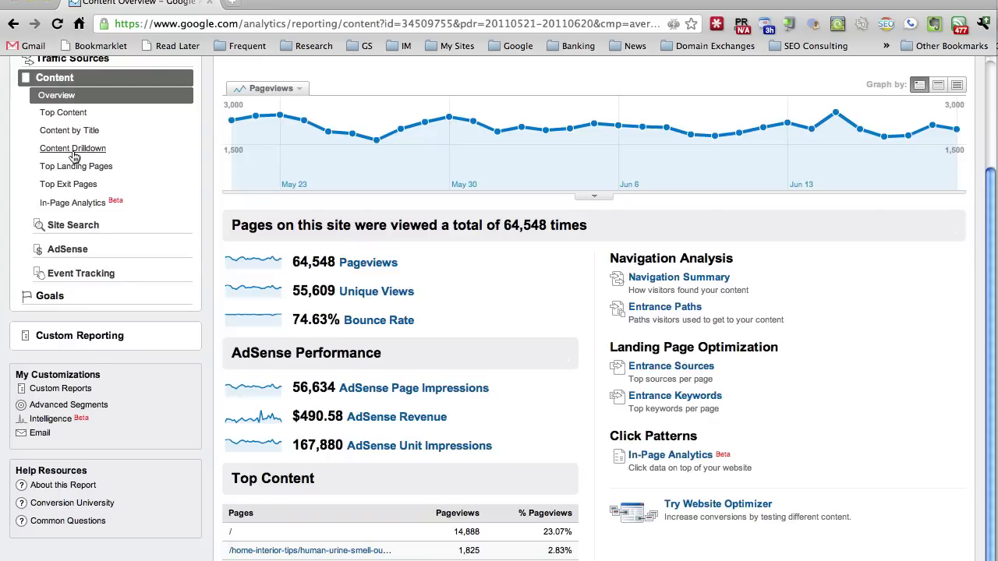
mouse_move(75, 184)
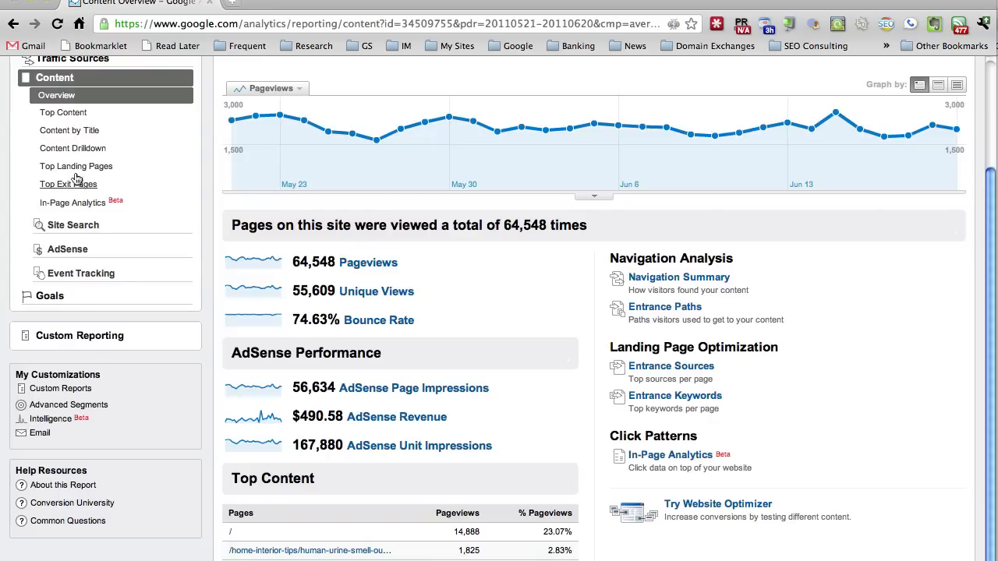
mouse_move(76, 166)
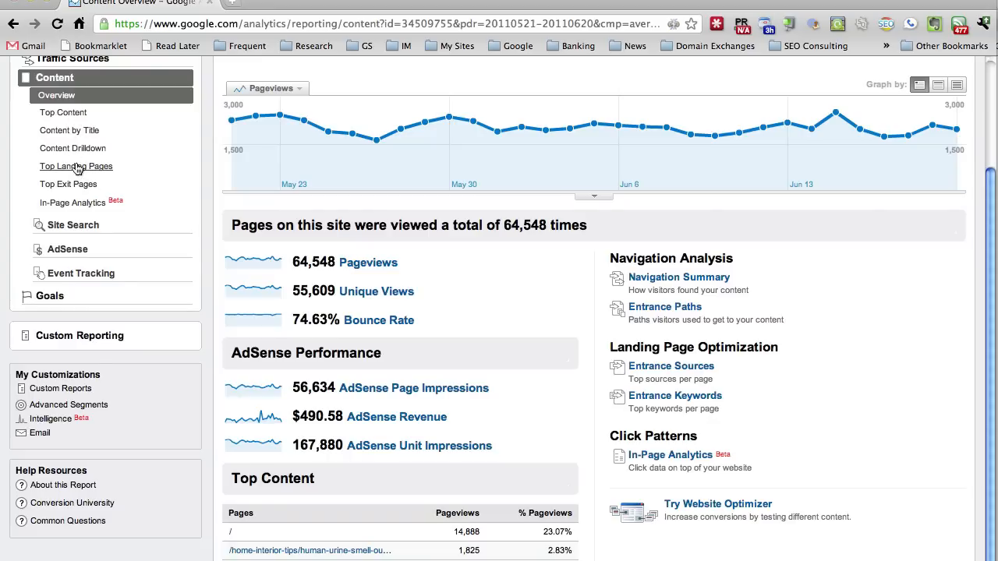
left_click(76, 166)
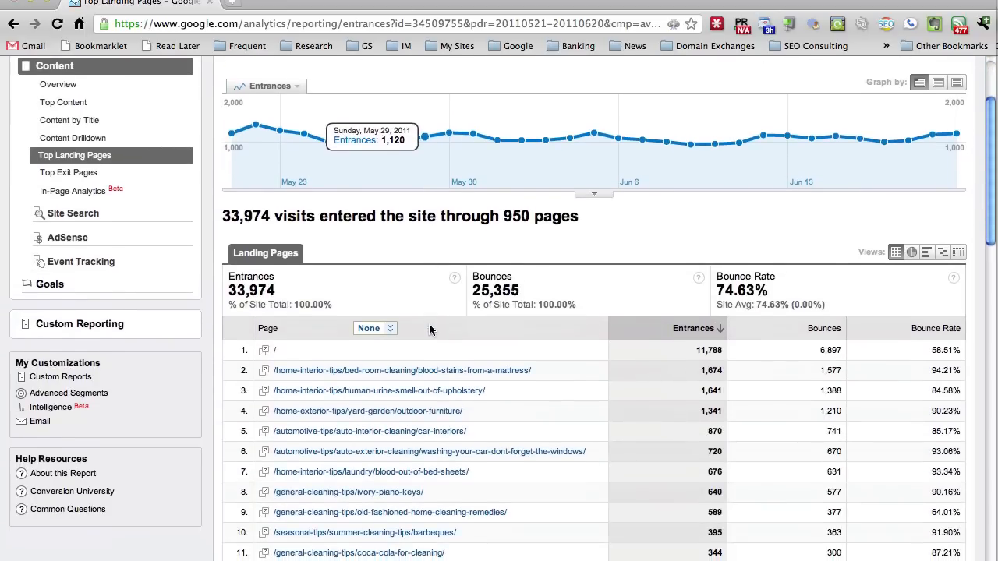
- Open Content Detail for /blood-stains-from-a-mattress/ with 1,766 pageviews and 94.21% bounce rate
scroll("down", 3)
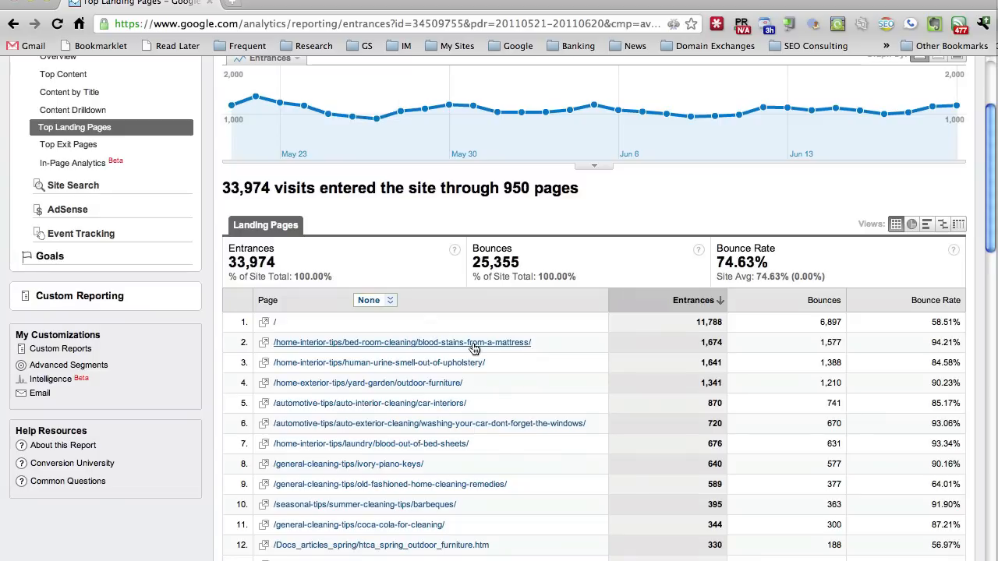
mouse_move(439, 383)
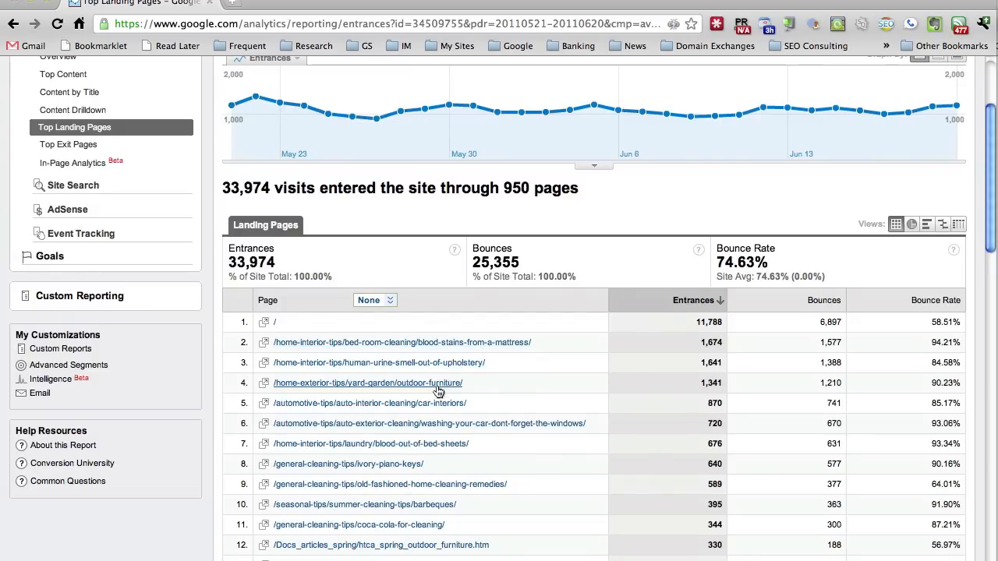
mouse_move(436, 426)
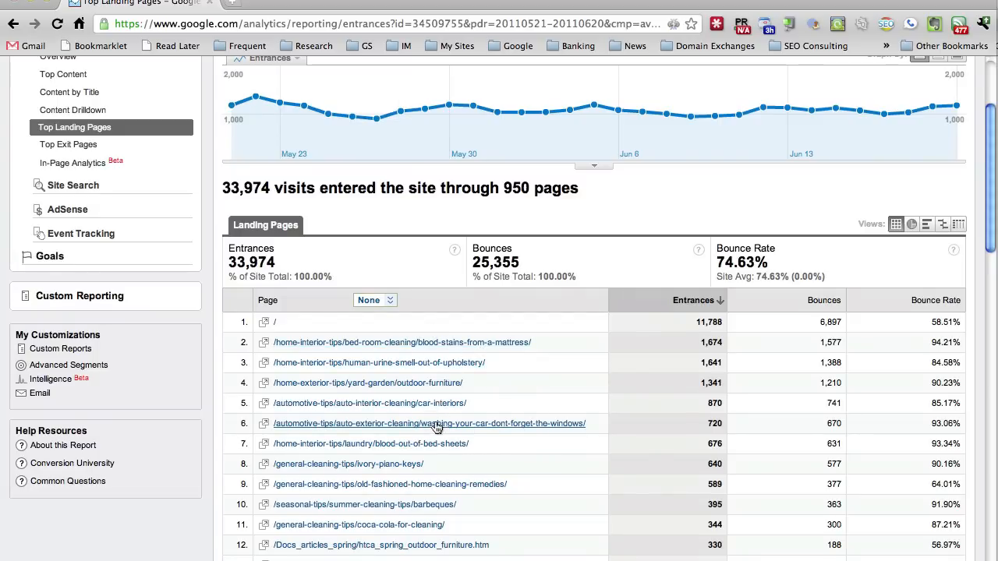
mouse_move(429, 433)
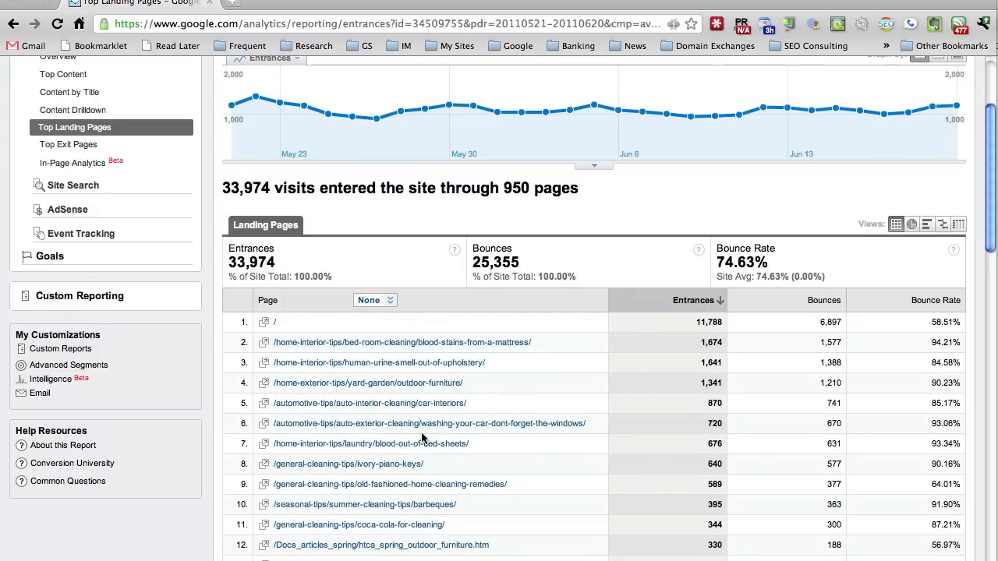
mouse_move(674, 348)
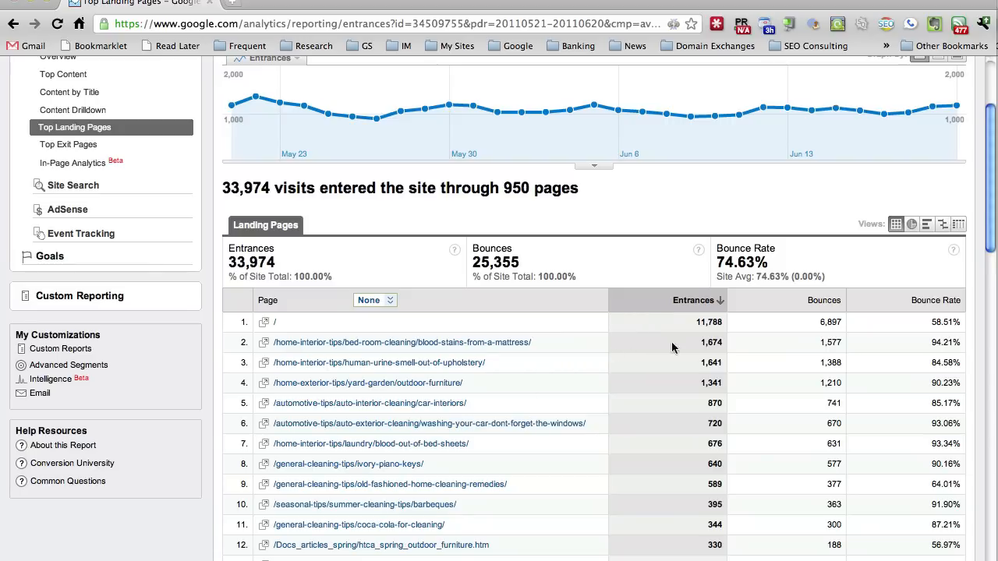
mouse_move(704, 343)
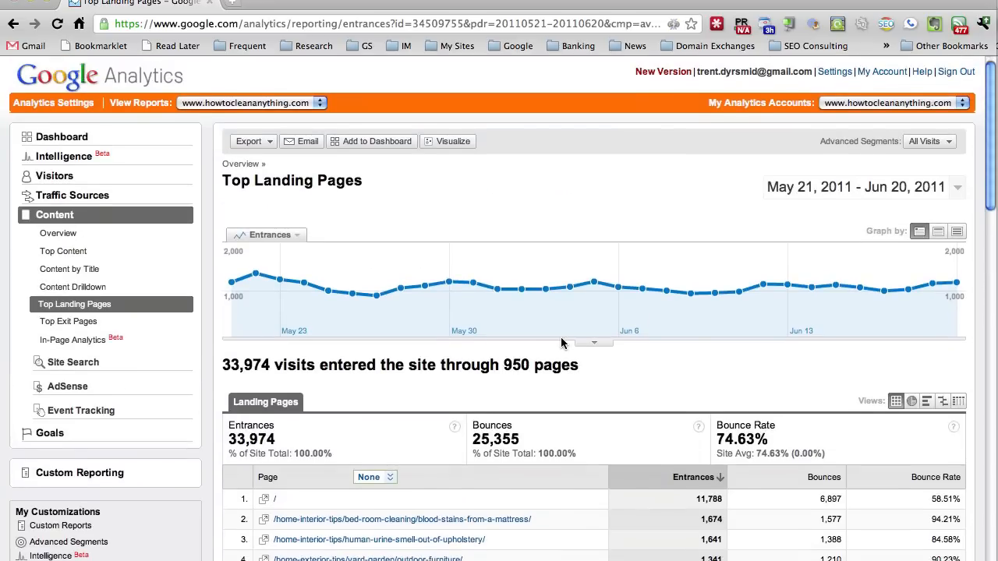
scroll("down", 3)
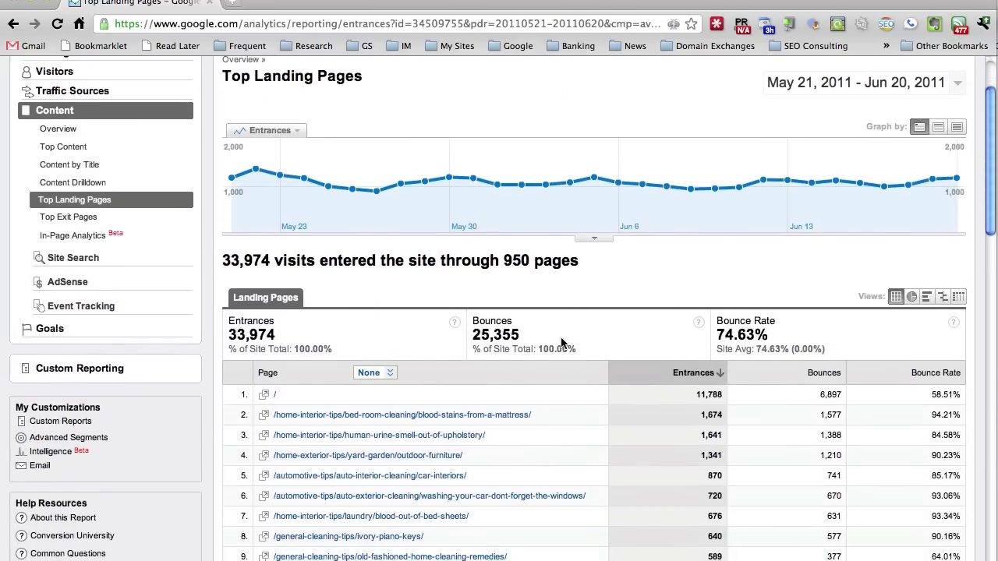
scroll("down", 3)
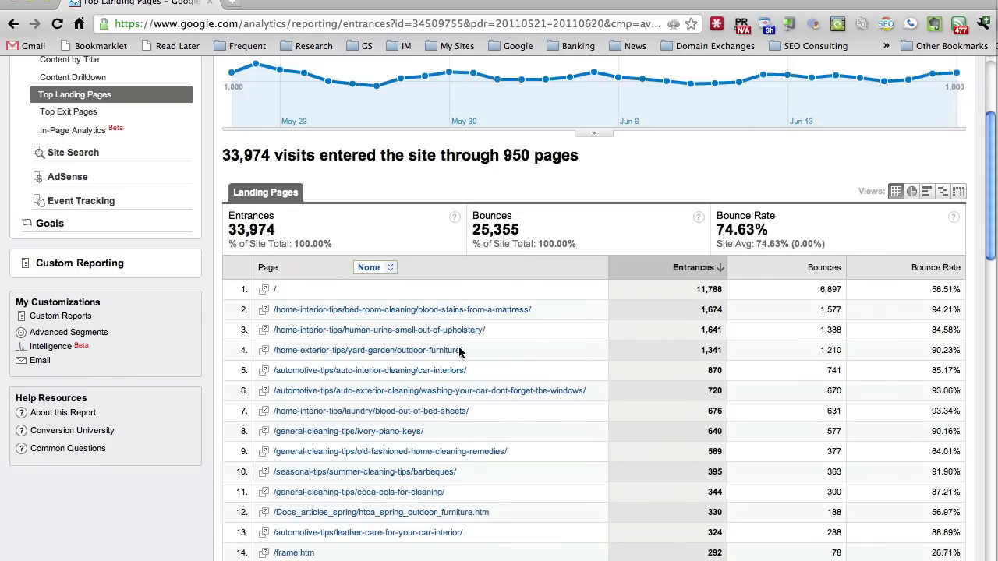
left_click(402, 310)
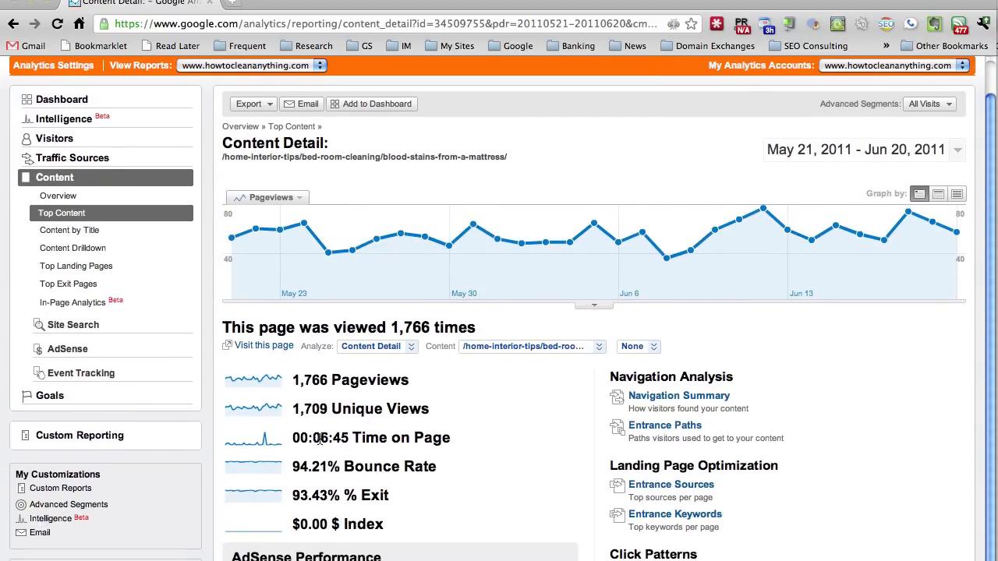
- Highlight the page's 6:45 time on page, then open Goals Overview
left_click_drag(310, 437, 450, 438)
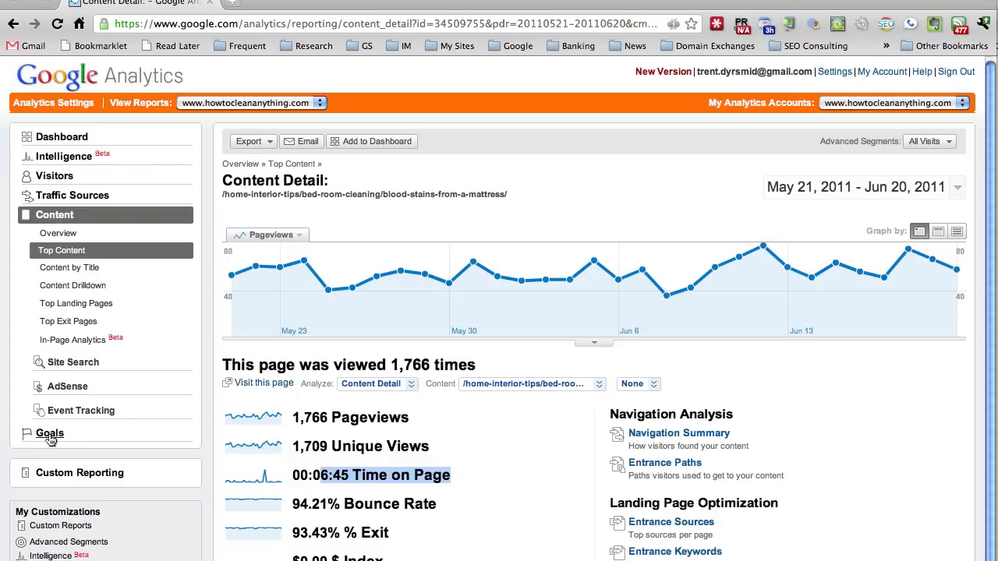
mouse_move(50, 439)
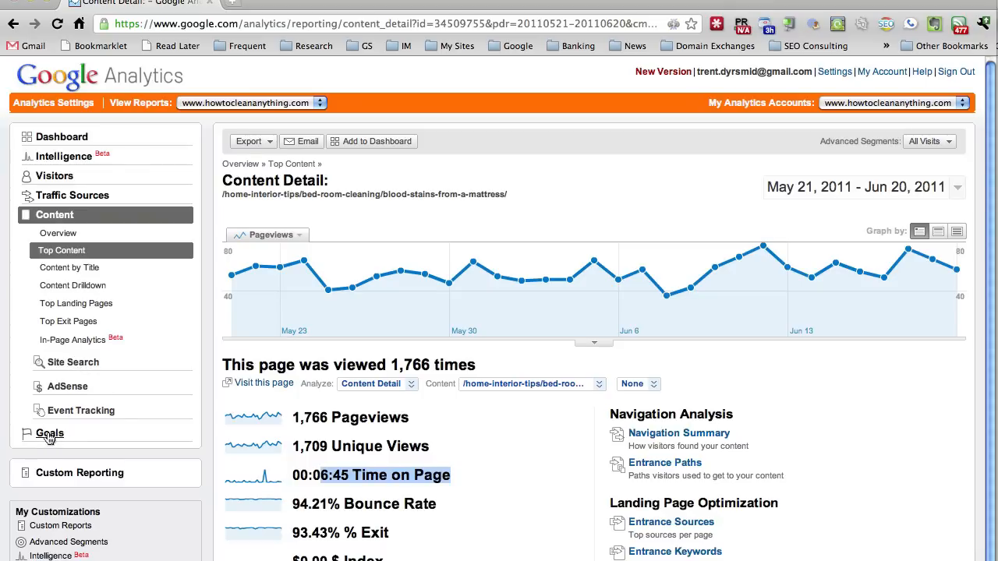
left_click(49, 434)
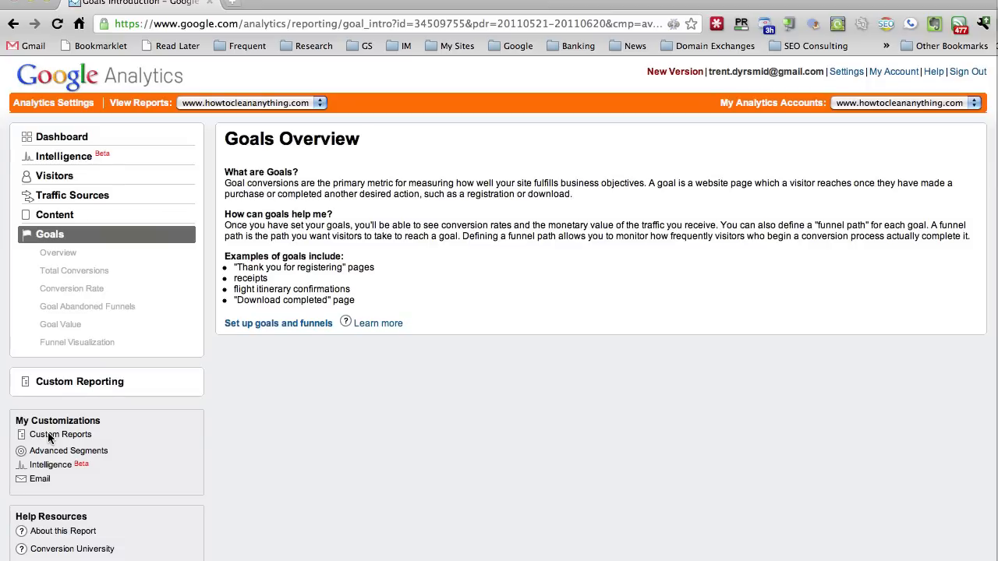
mouse_move(364, 281)
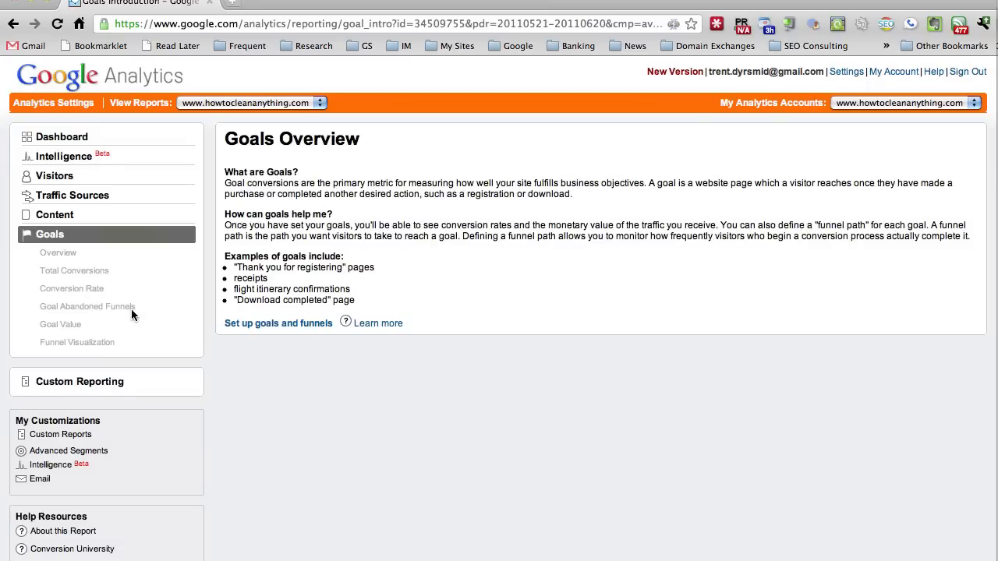
mouse_move(290, 208)
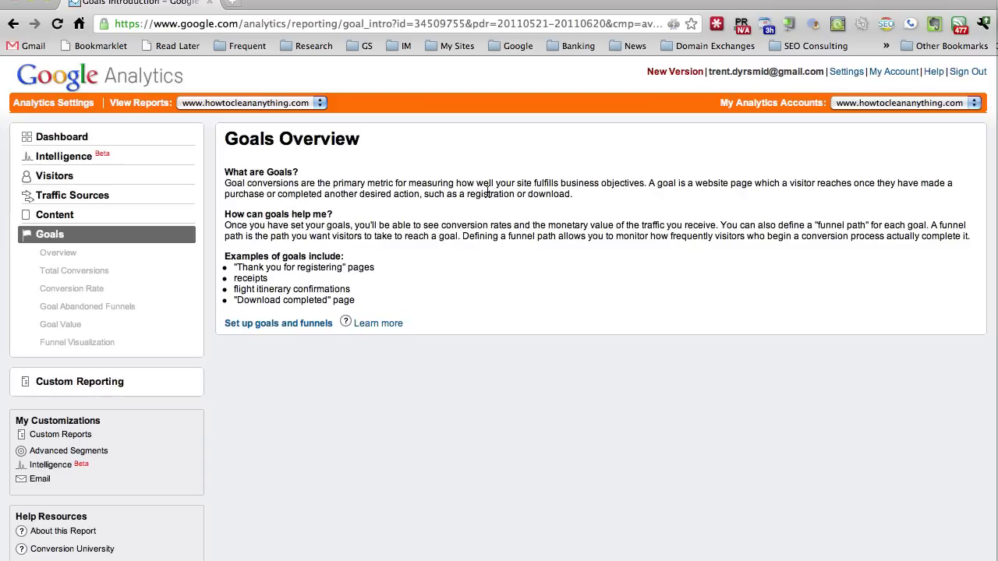
mouse_move(392, 117)
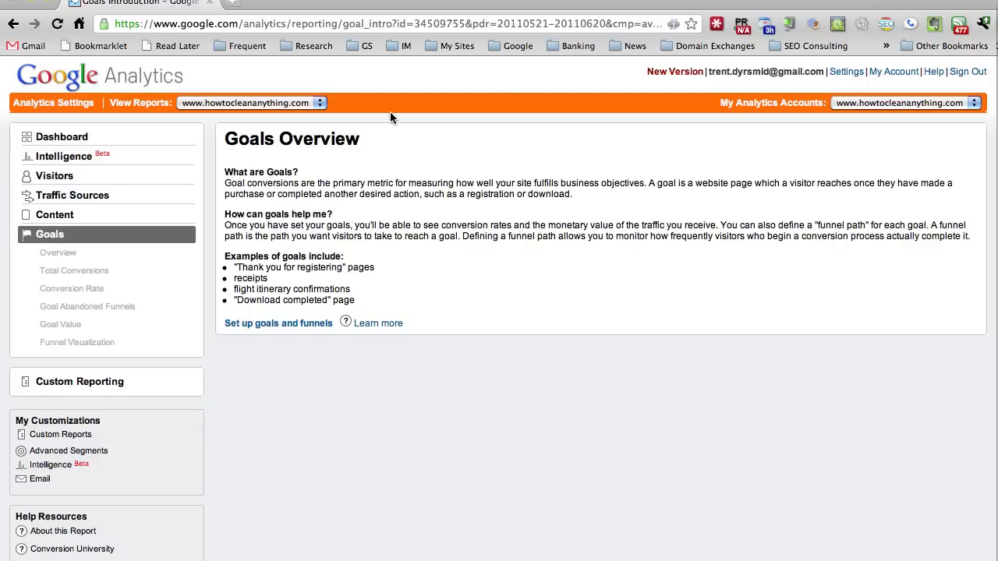
mouse_move(323, 133)
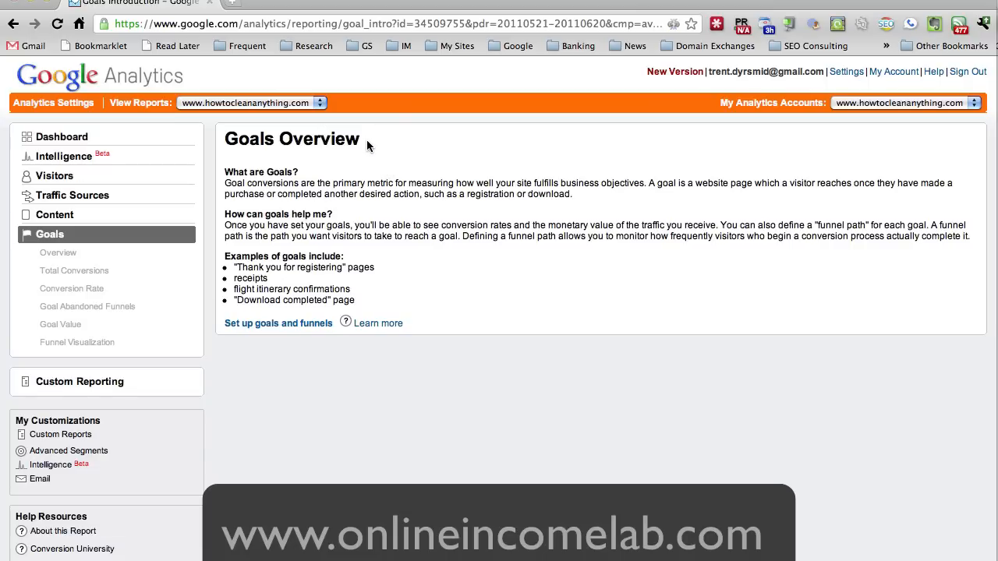
mouse_move(390, 234)
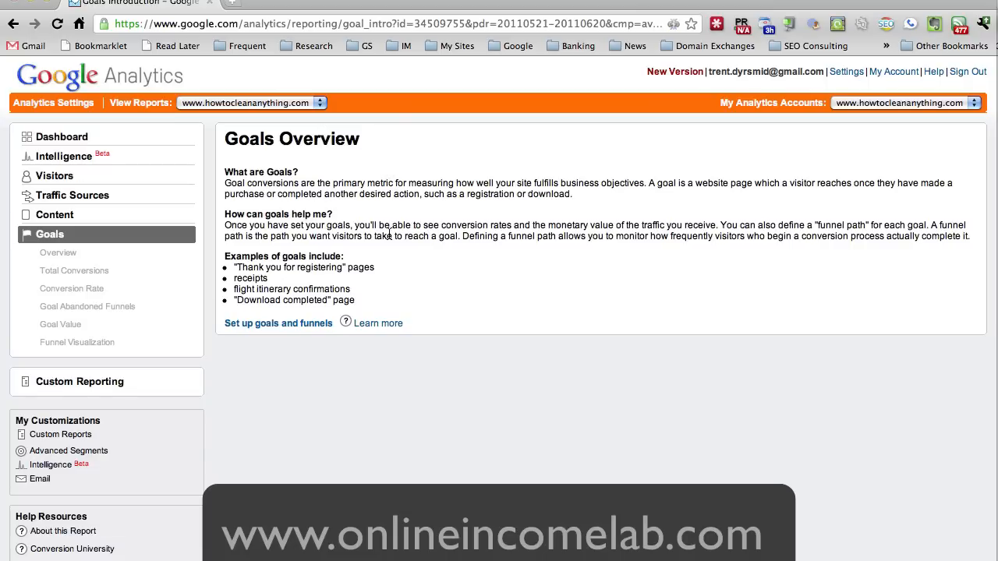